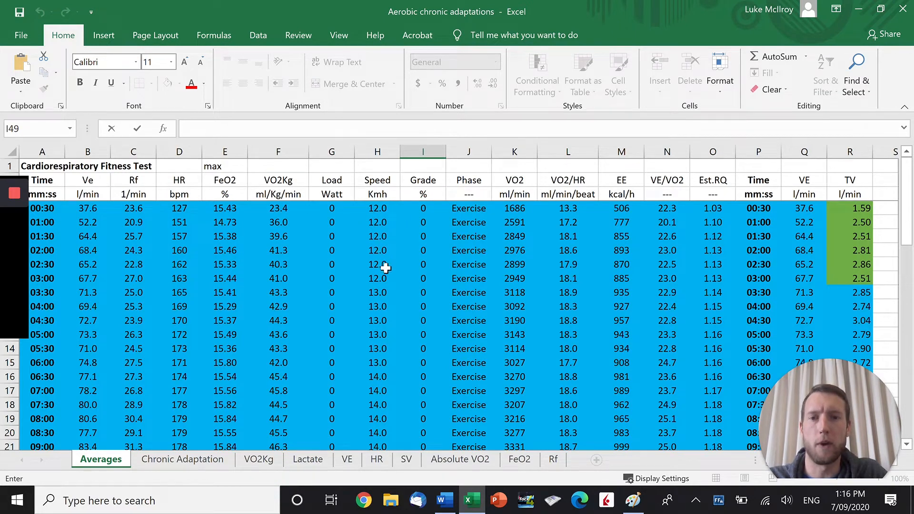
pyautogui.moveTo(347, 287)
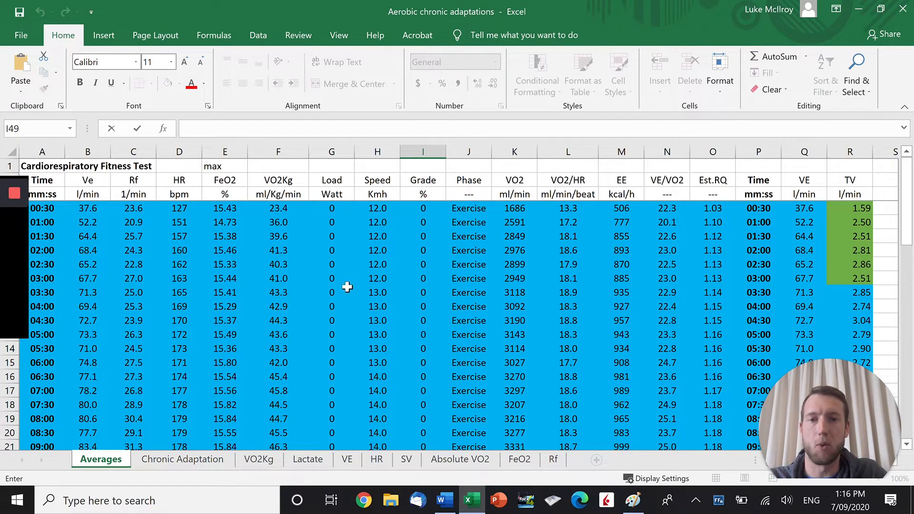
pyautogui.moveTo(382, 333)
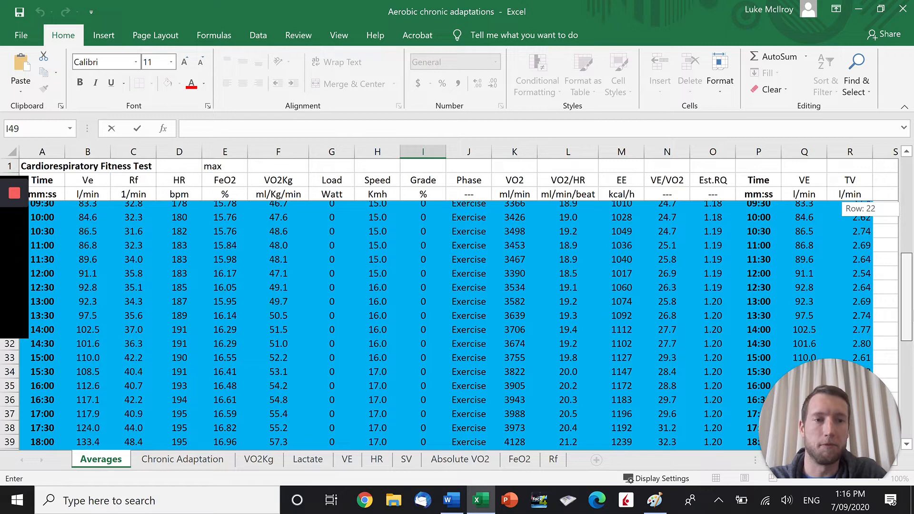
# Show the Chronic Adaptation sheet scrolled to its last 22:00 data row.
pyautogui.scroll(-3)
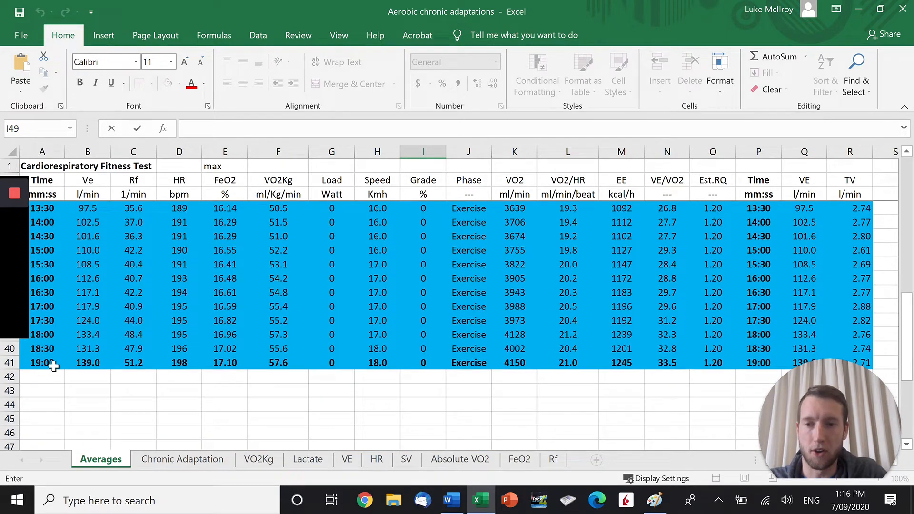
pyautogui.moveTo(186, 362)
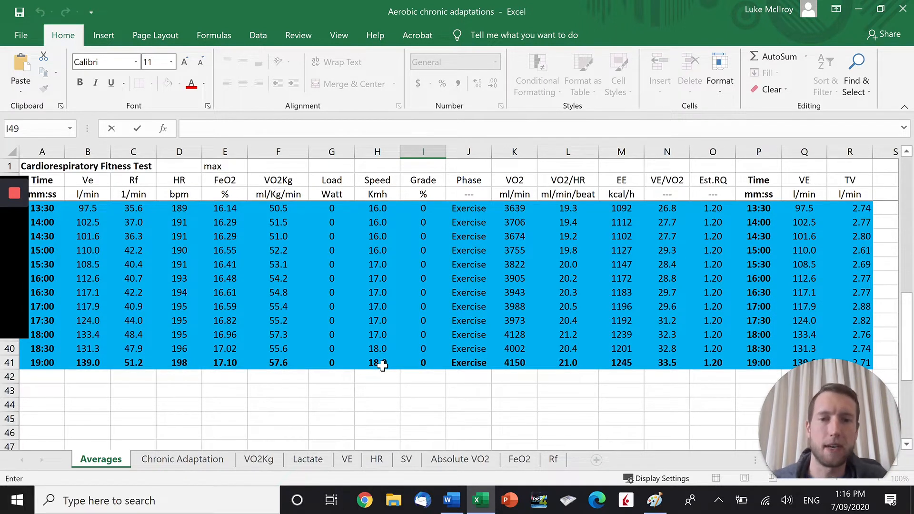
pyautogui.moveTo(551, 367)
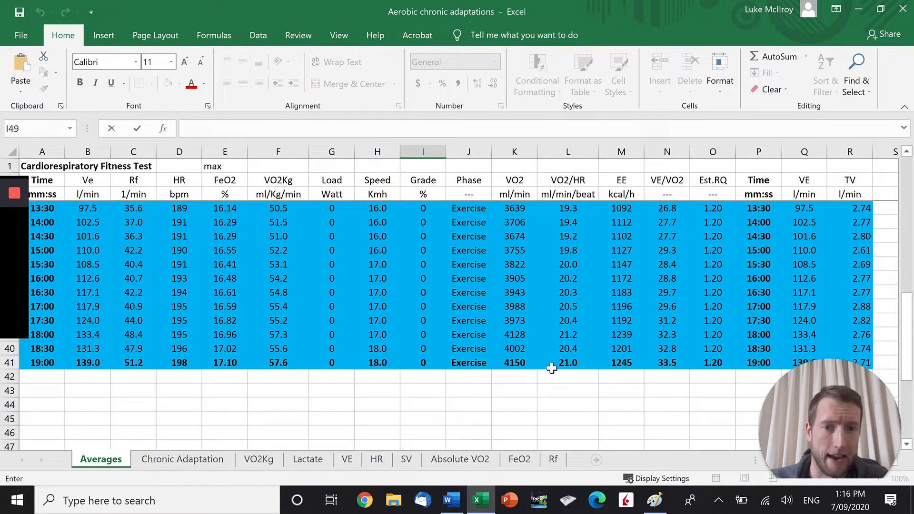
pyautogui.moveTo(521, 372)
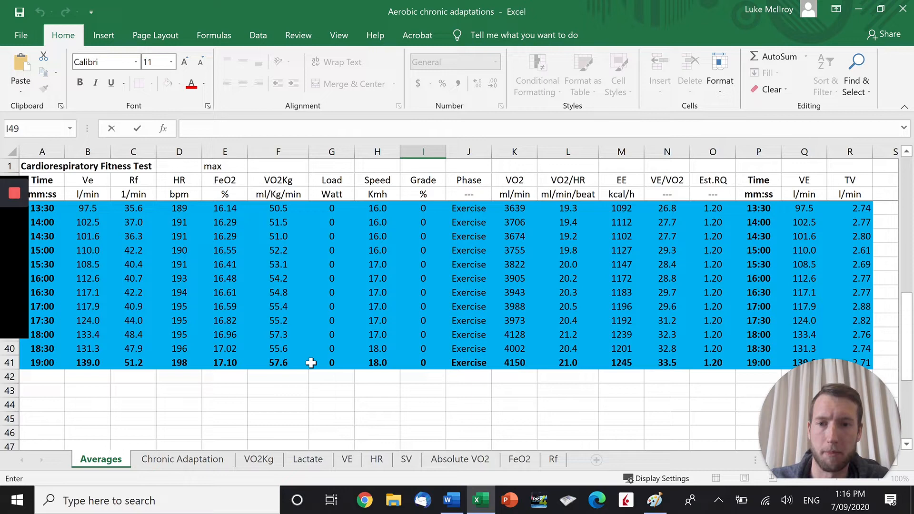
pyautogui.moveTo(297, 369)
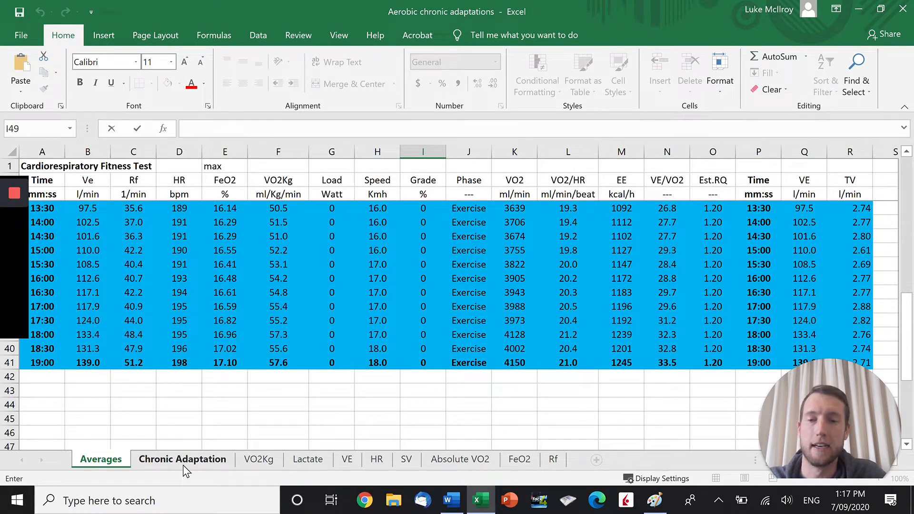
pyautogui.click(183, 459)
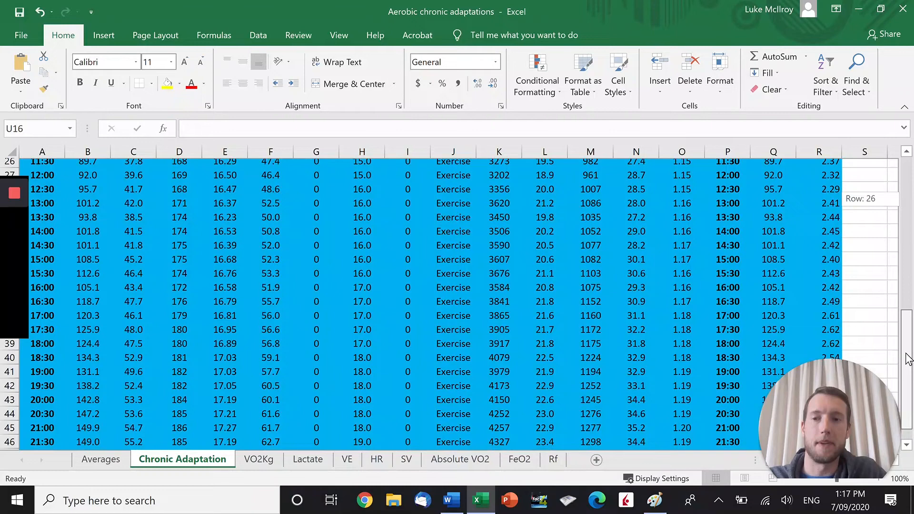
pyautogui.scroll(-3)
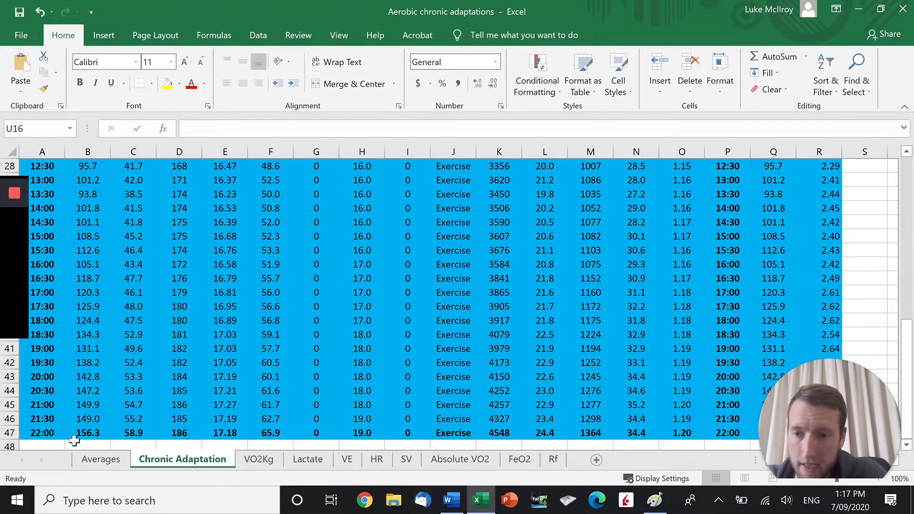
pyautogui.moveTo(184, 445)
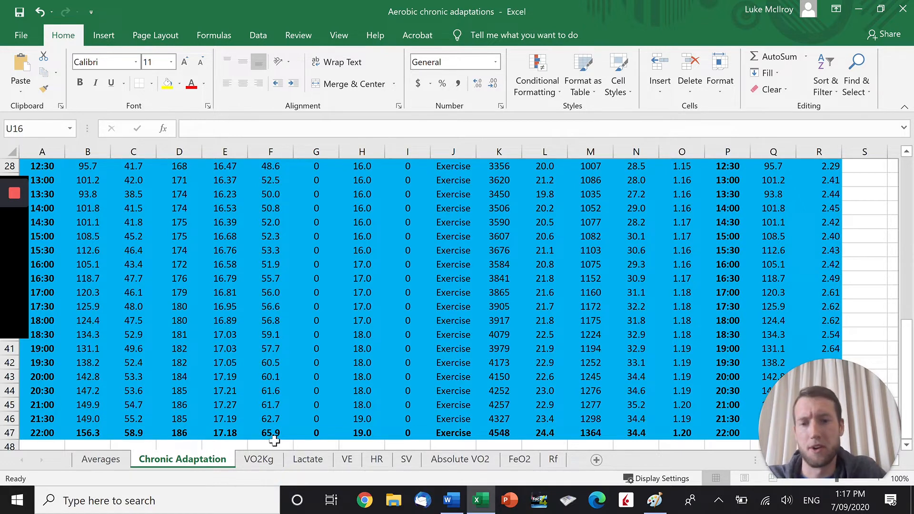
pyautogui.moveTo(277, 439)
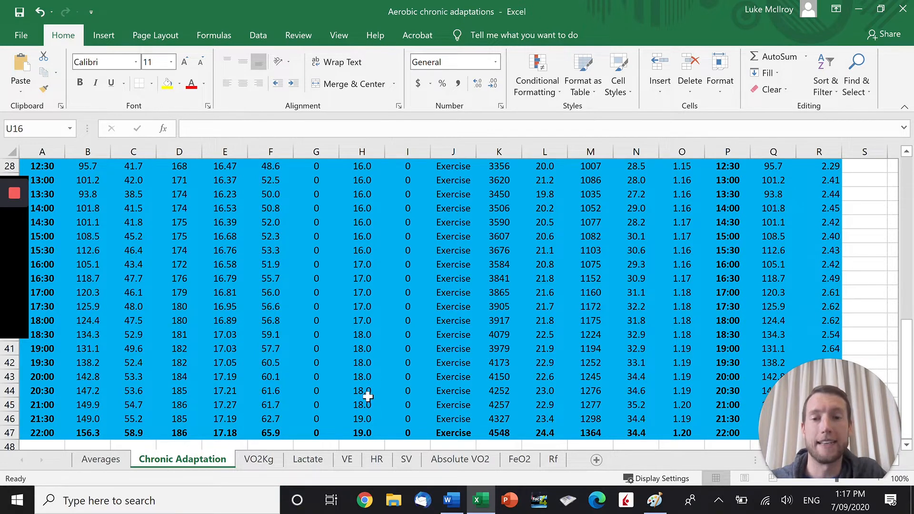
pyautogui.moveTo(368, 428)
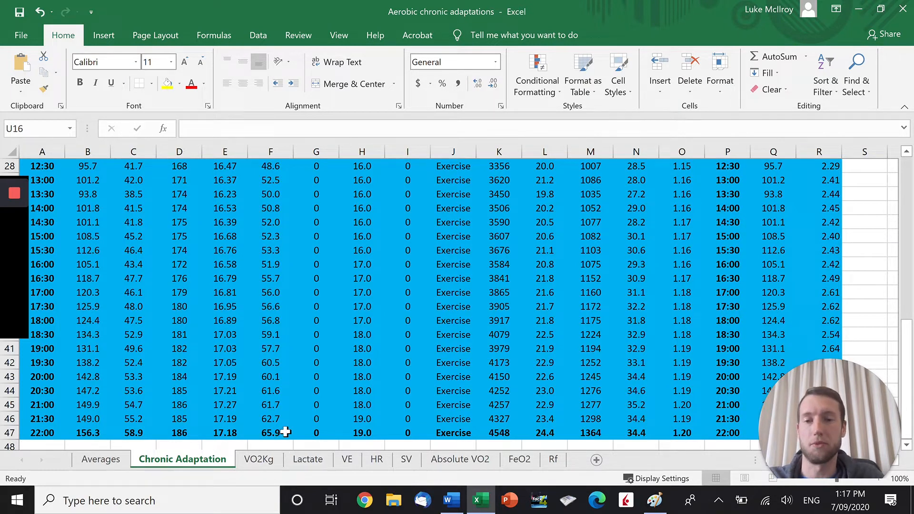
# Show the VO2Kg sheet's VO2Kg vs Time chart of pre- and post-data.
pyautogui.click(259, 458)
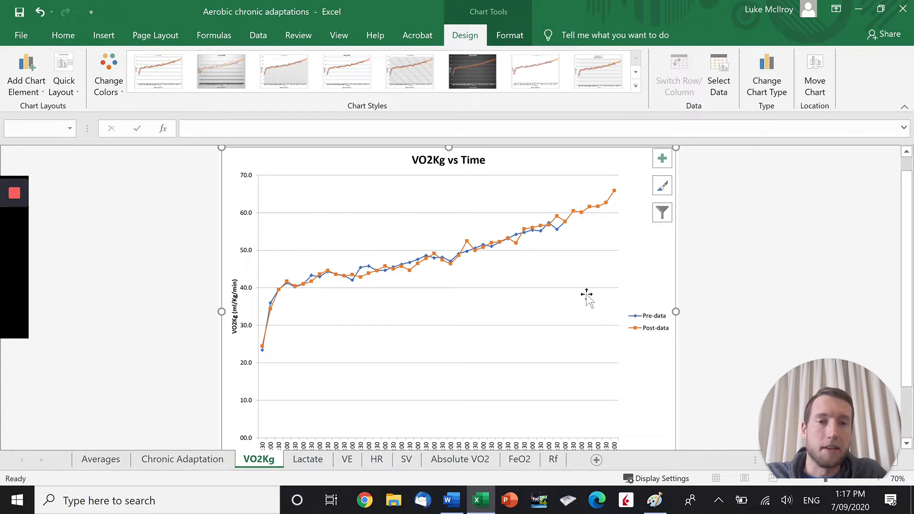
pyautogui.moveTo(653, 333)
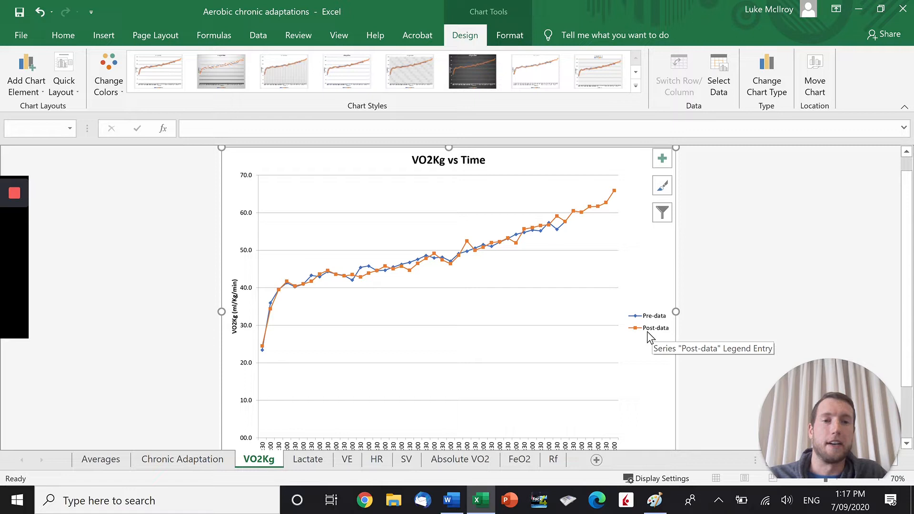
pyautogui.moveTo(343, 284)
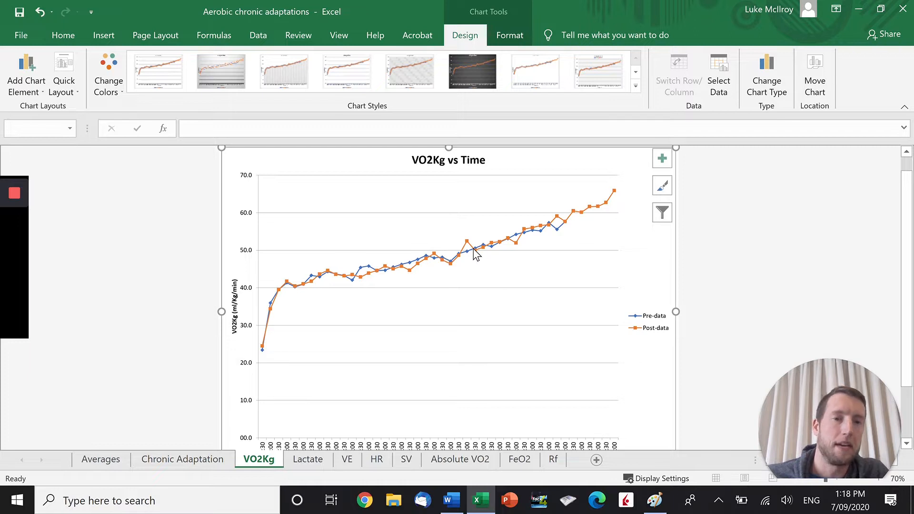
pyautogui.moveTo(474, 254)
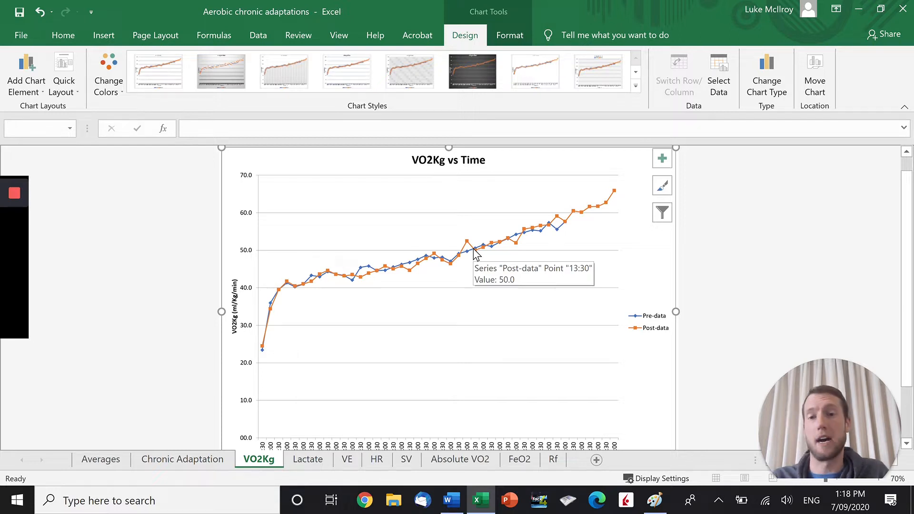
pyautogui.moveTo(542, 239)
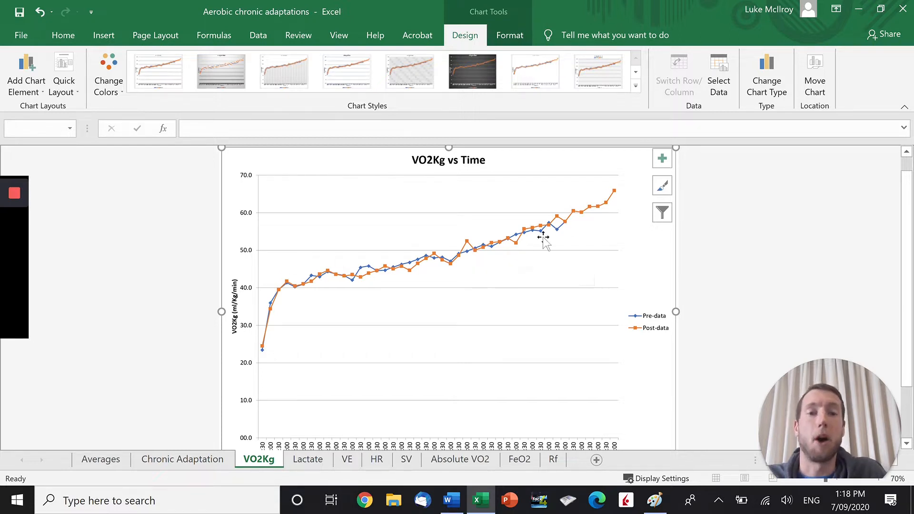
pyautogui.moveTo(617, 198)
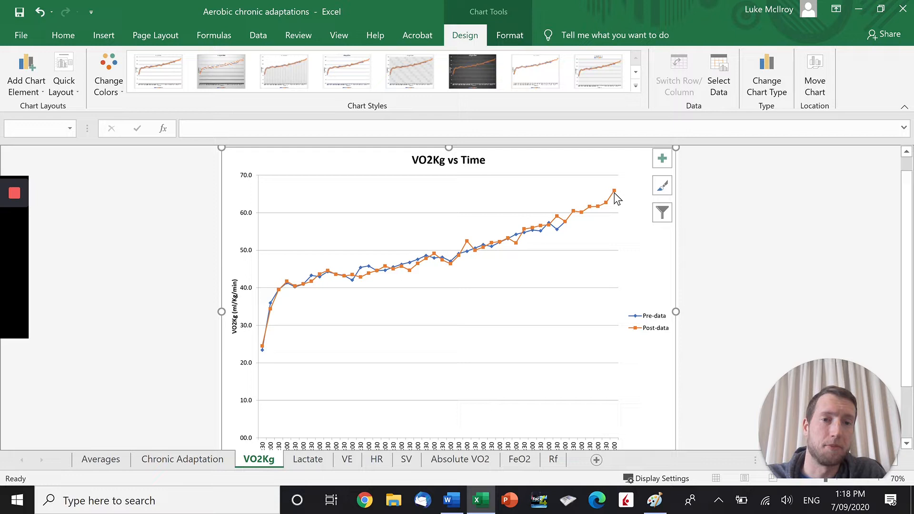
pyautogui.moveTo(611, 197)
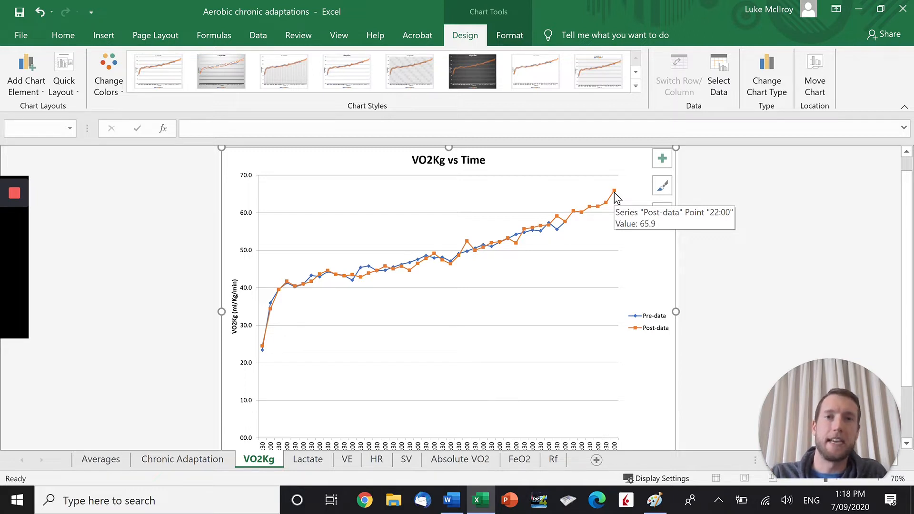
pyautogui.moveTo(470, 300)
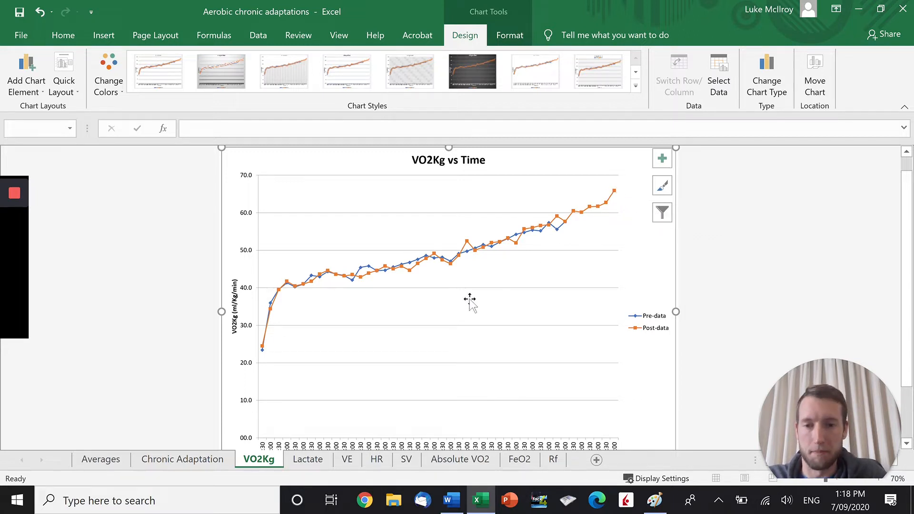
pyautogui.click(307, 458)
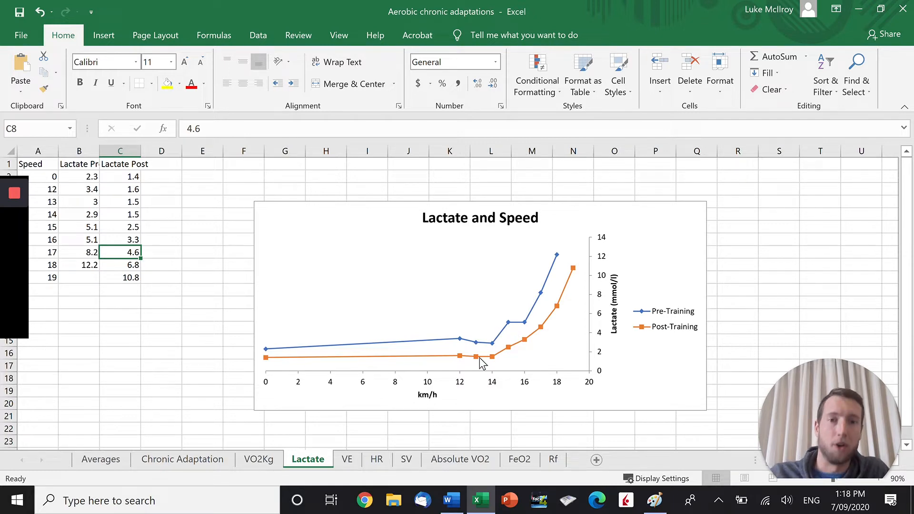
pyautogui.moveTo(552, 324)
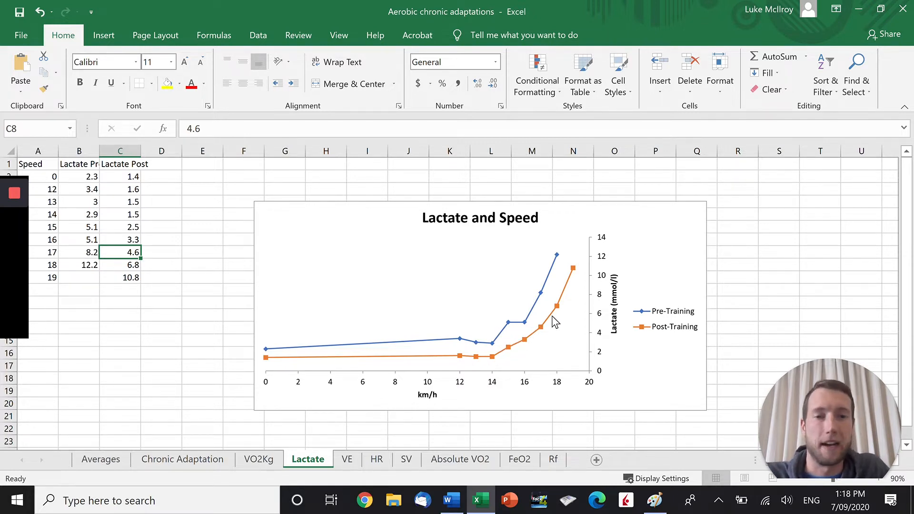
pyautogui.moveTo(506, 338)
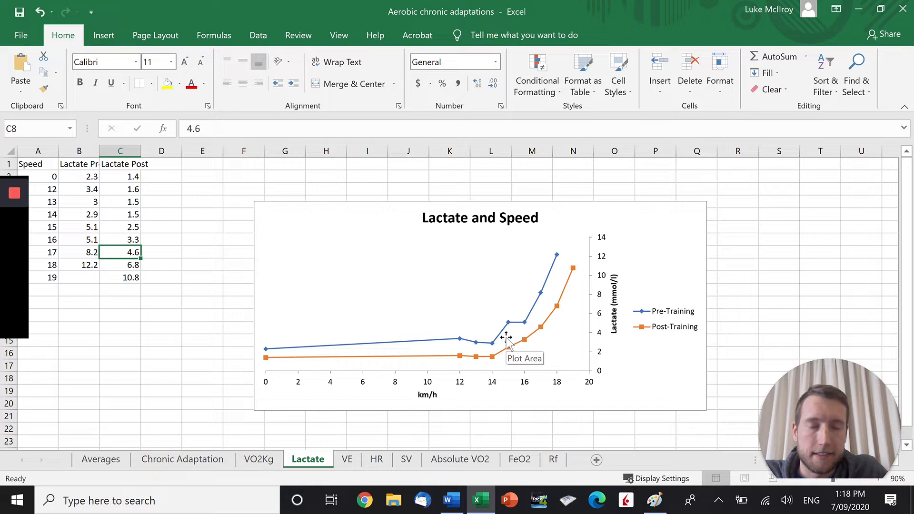
pyautogui.moveTo(349, 361)
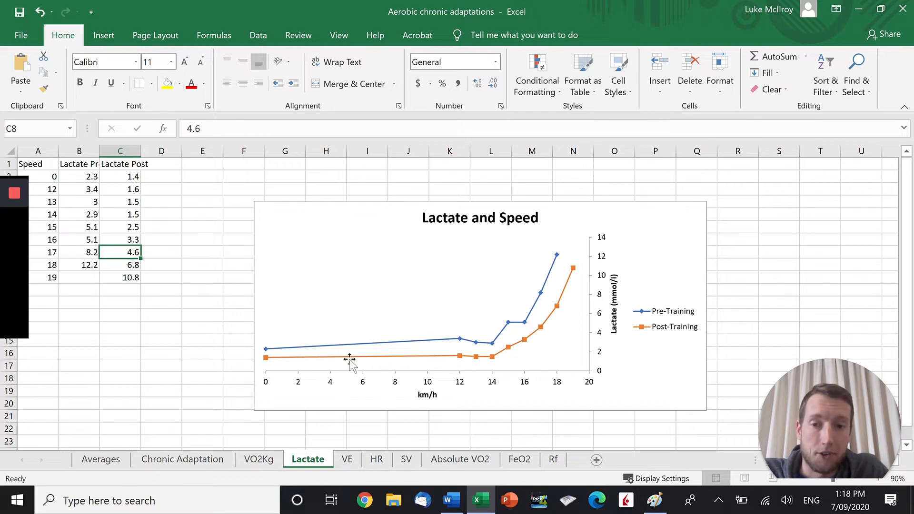
pyautogui.moveTo(551, 305)
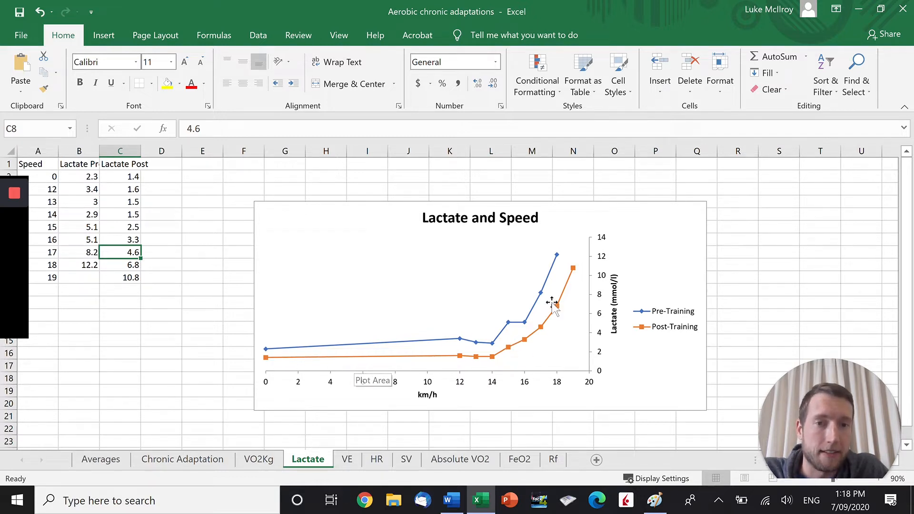
pyautogui.moveTo(492, 352)
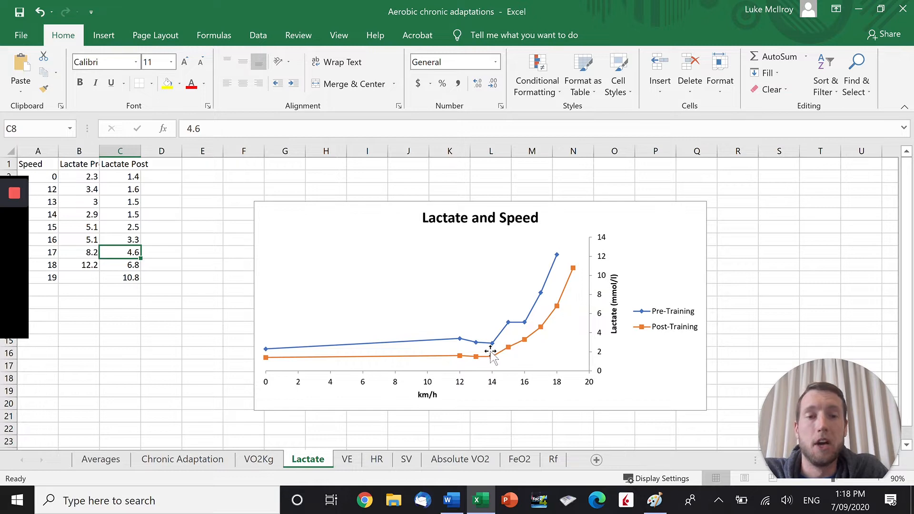
pyautogui.moveTo(491, 352)
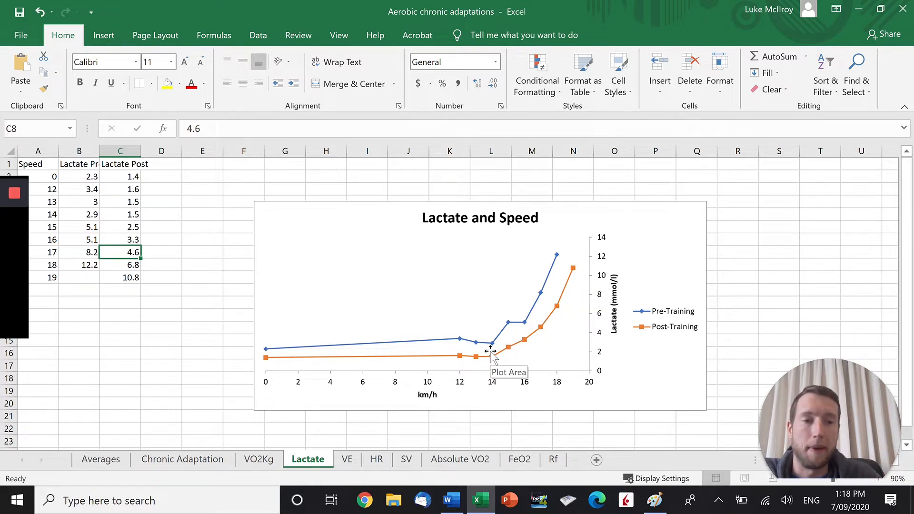
pyautogui.moveTo(491, 367)
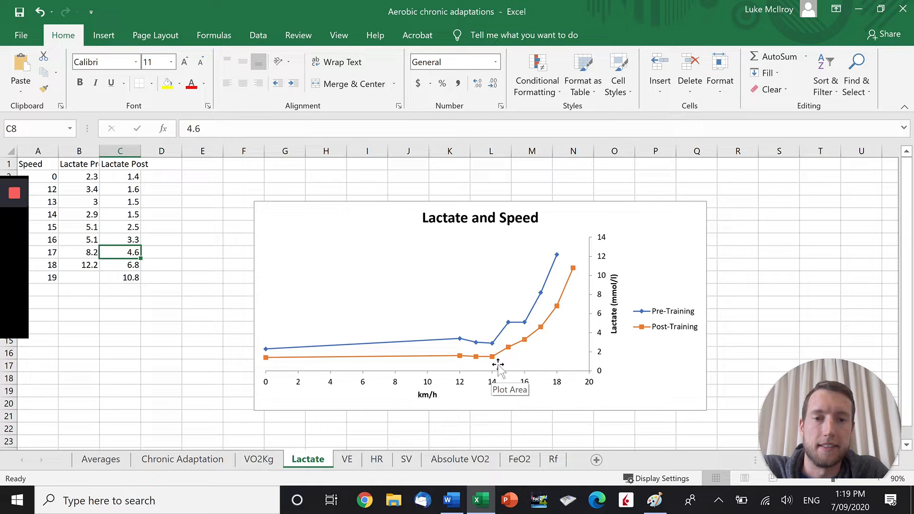
pyautogui.moveTo(492, 339)
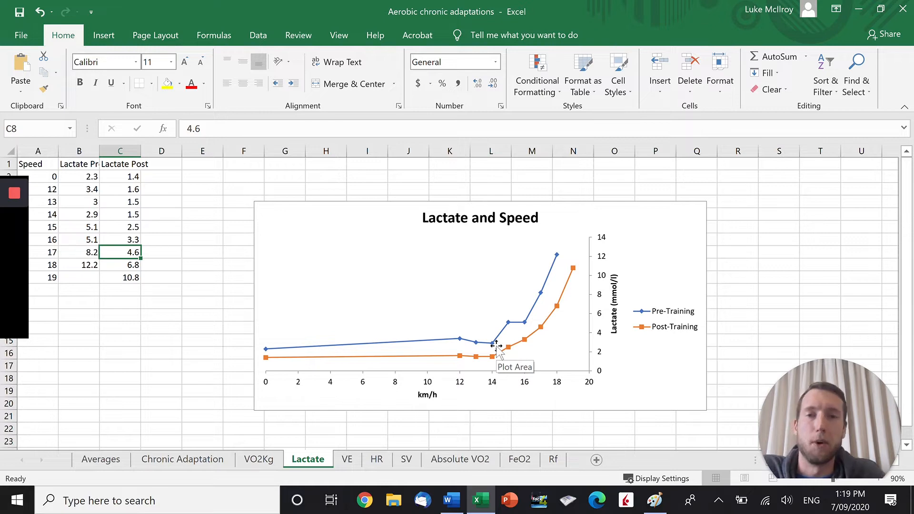
pyautogui.moveTo(500, 357)
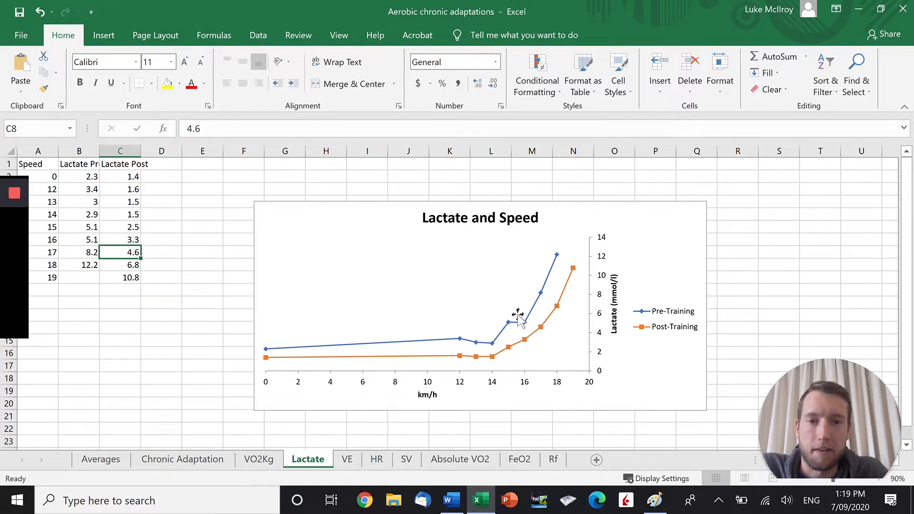
pyautogui.moveTo(544, 329)
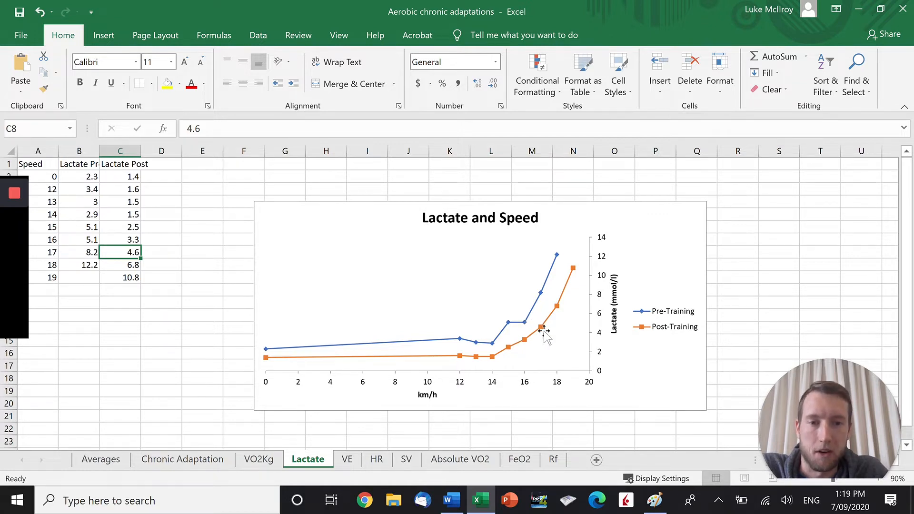
pyautogui.moveTo(522, 323)
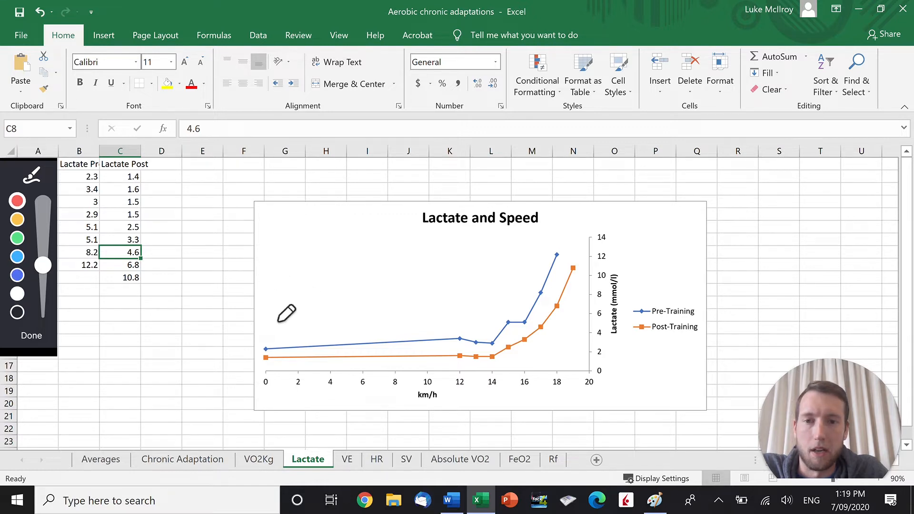
pyautogui.moveTo(274, 318); pyautogui.dragTo(339, 318)
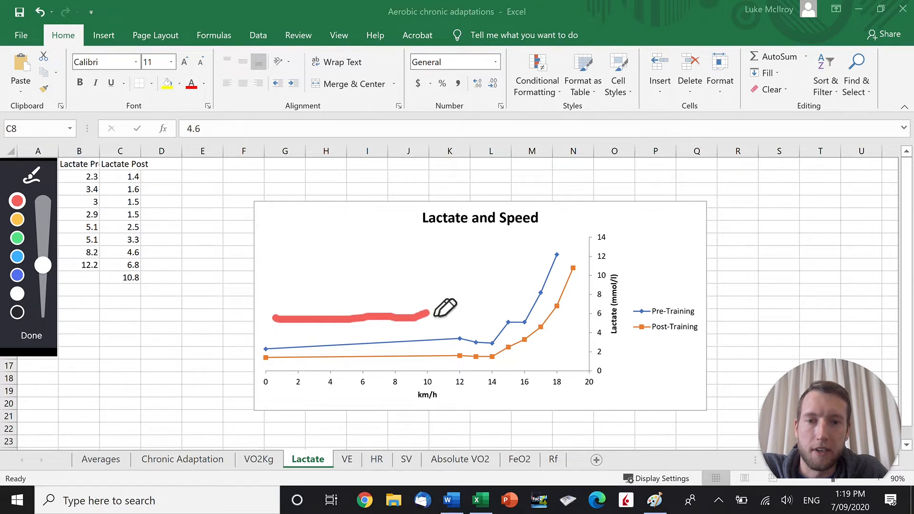
pyautogui.moveTo(443, 312); pyautogui.dragTo(495, 250)
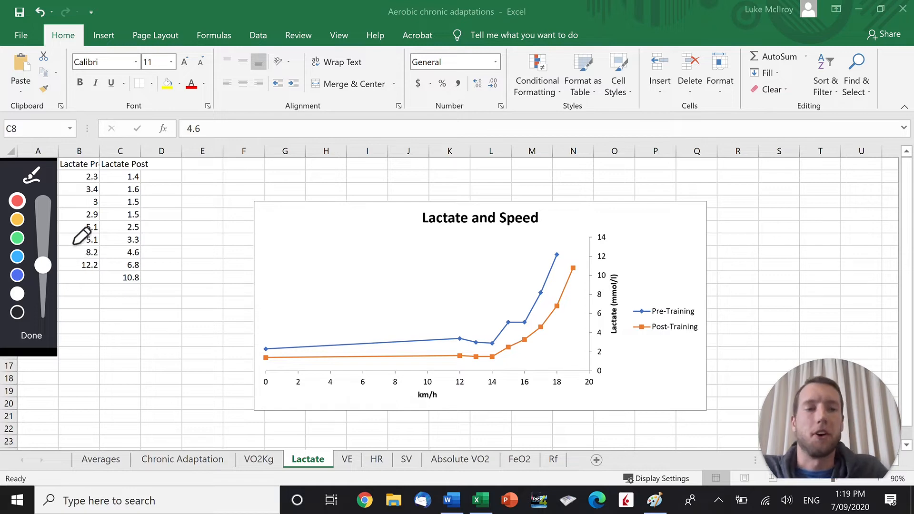
pyautogui.moveTo(41, 355)
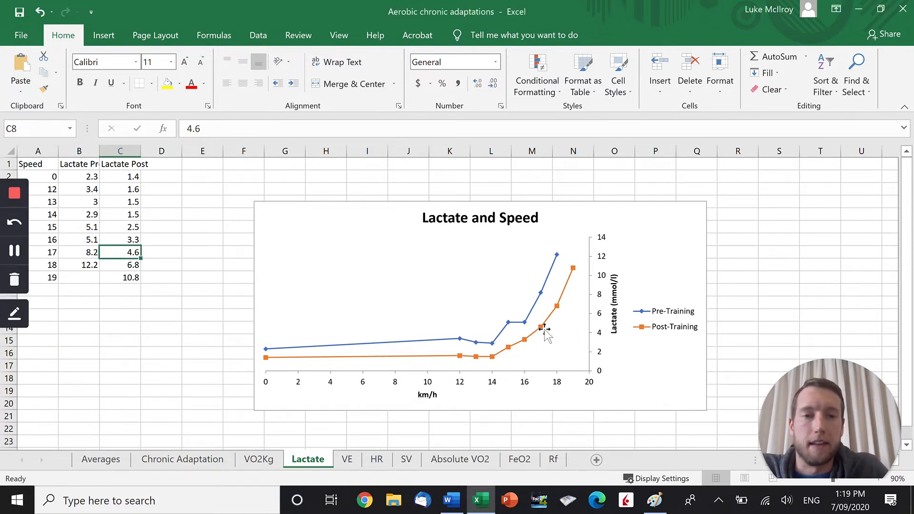
pyautogui.moveTo(536, 338)
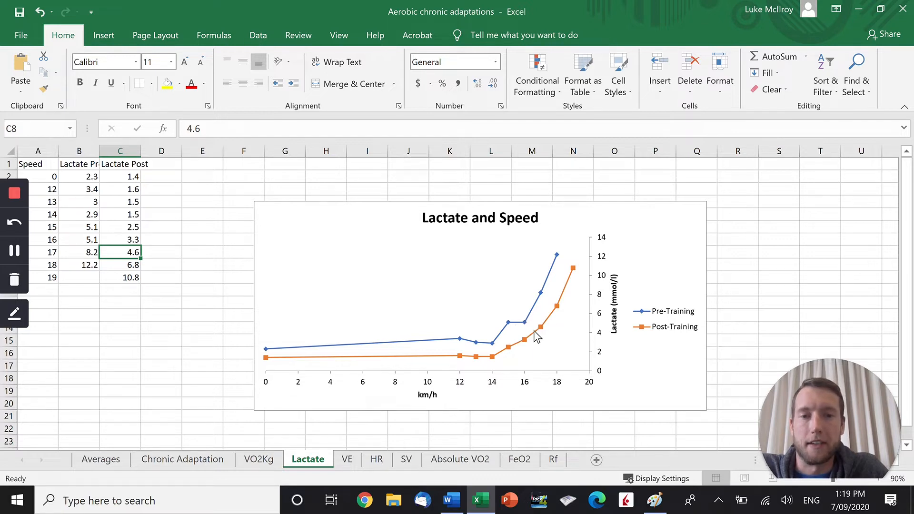
pyautogui.moveTo(521, 321)
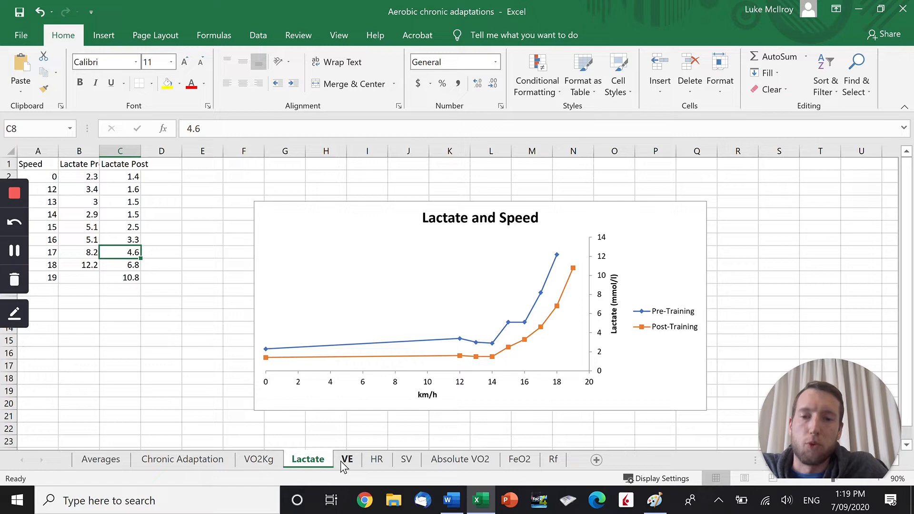
# Review the VE vs Time chart in full, then move on to the HR sheet's chart.
pyautogui.click(347, 459)
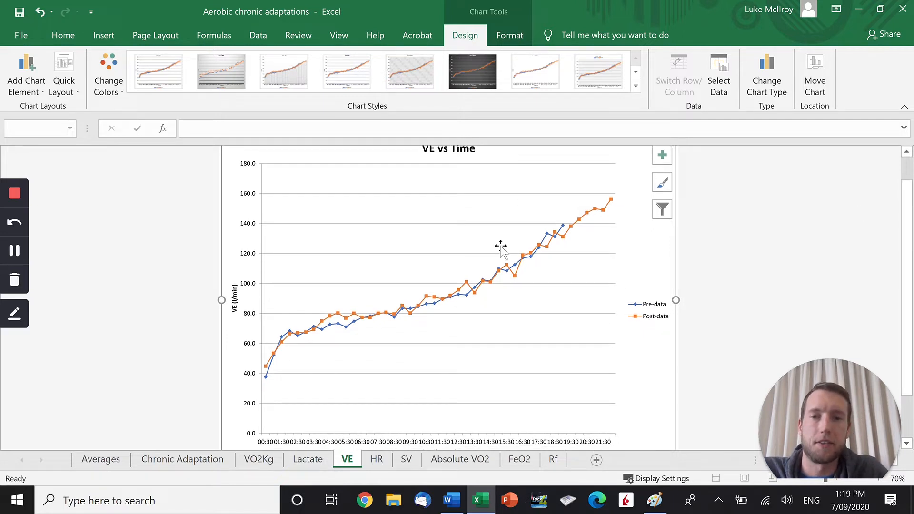
pyautogui.moveTo(396, 324)
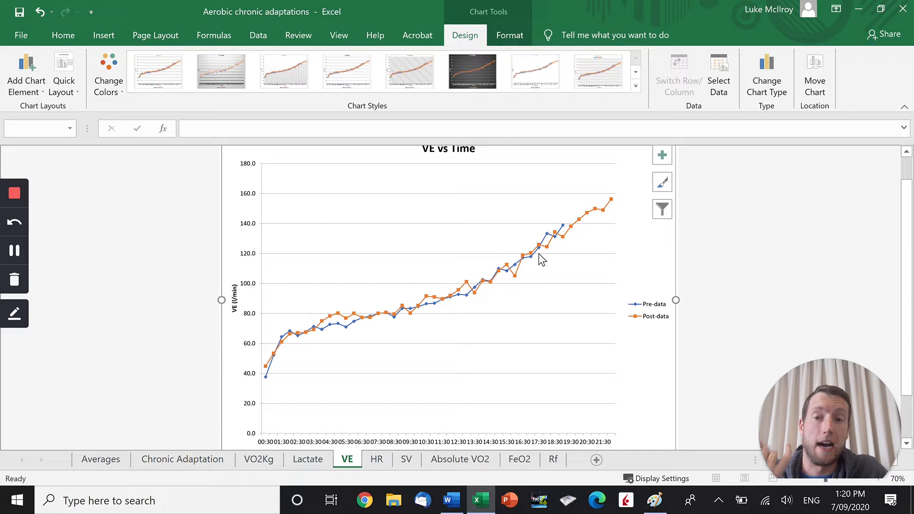
pyautogui.moveTo(284, 357)
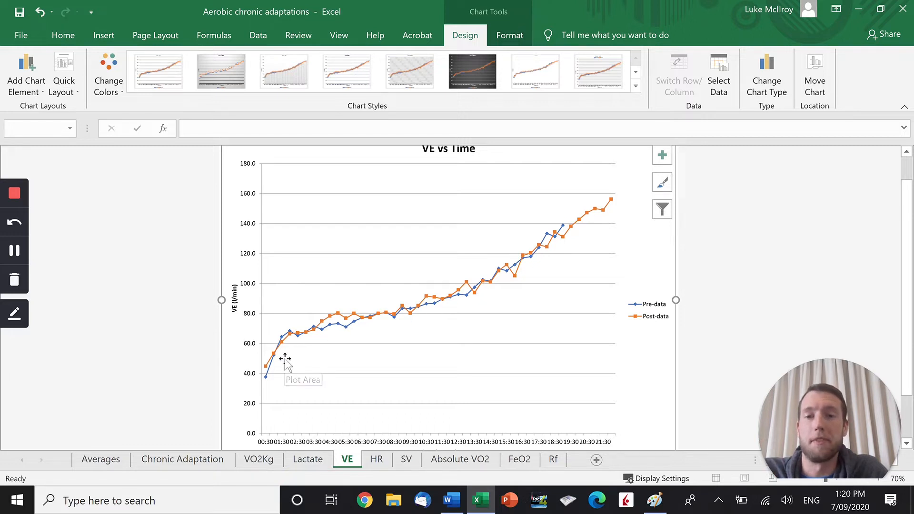
pyautogui.moveTo(300, 346)
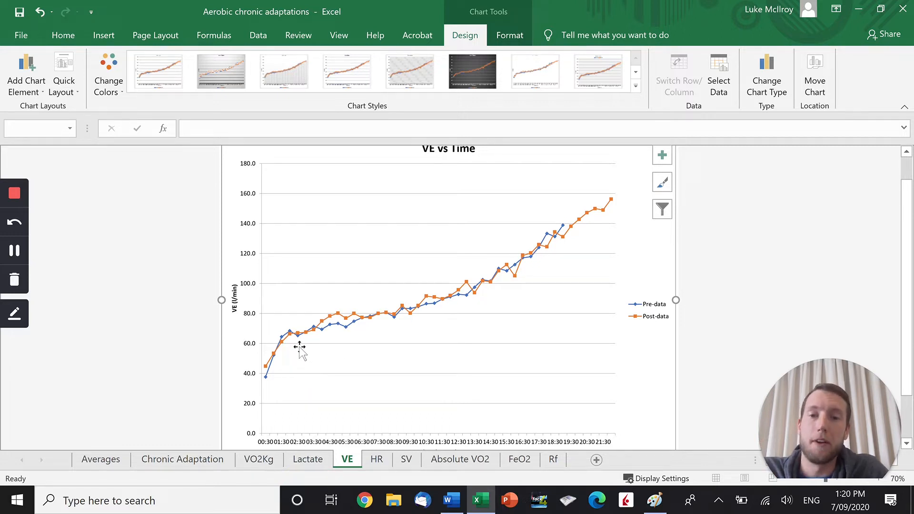
pyautogui.moveTo(431, 321)
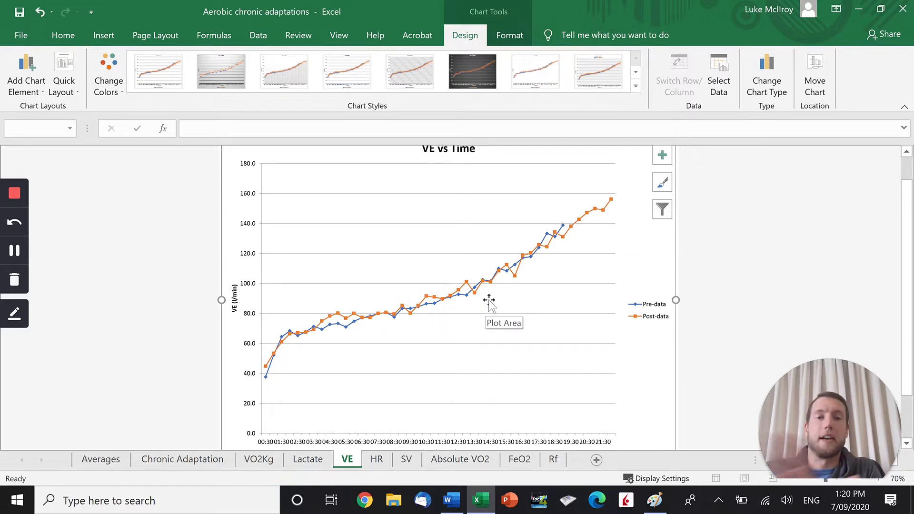
pyautogui.moveTo(483, 300)
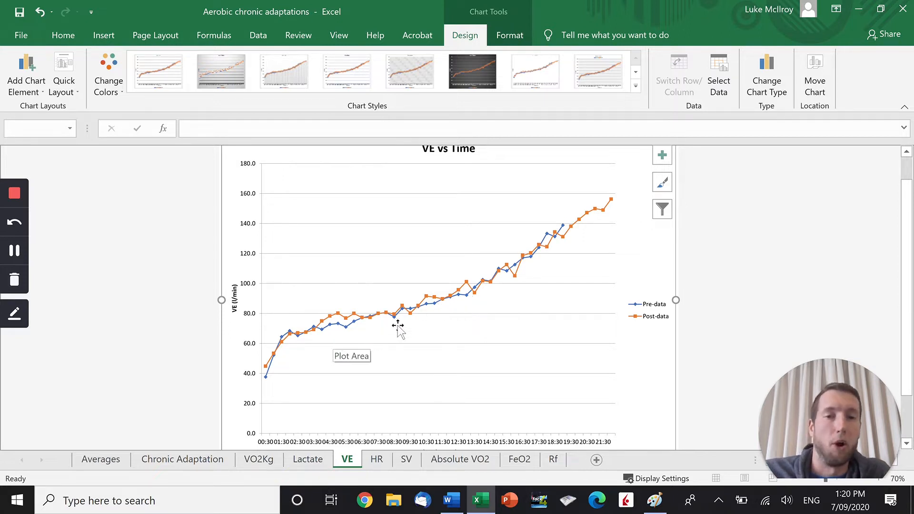
pyautogui.moveTo(431, 320)
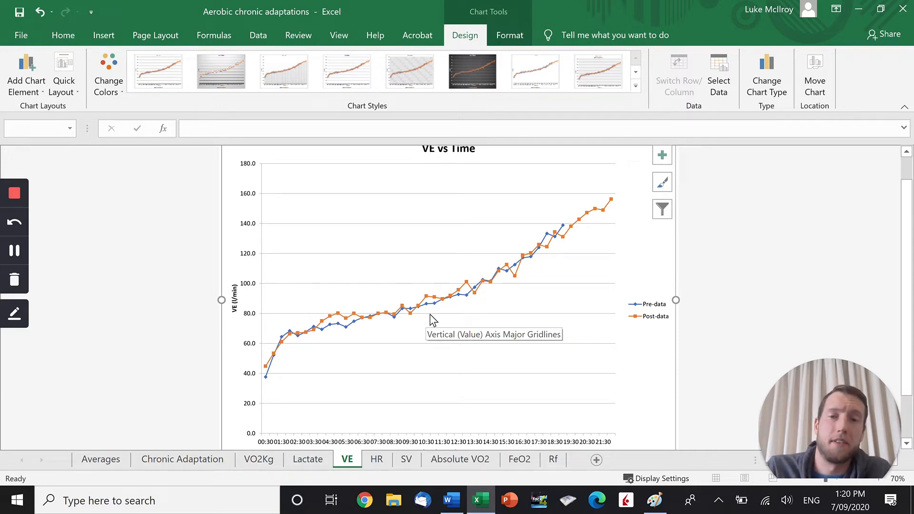
pyautogui.moveTo(563, 291)
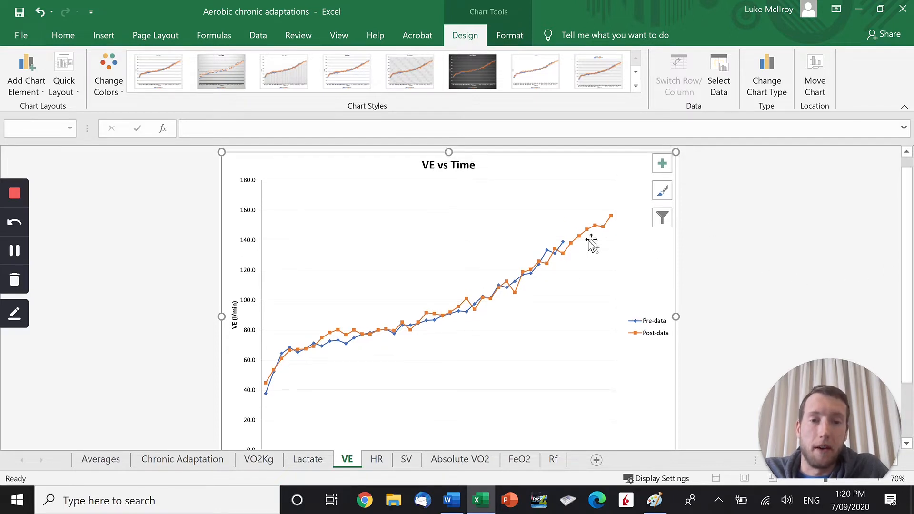
pyautogui.moveTo(561, 243)
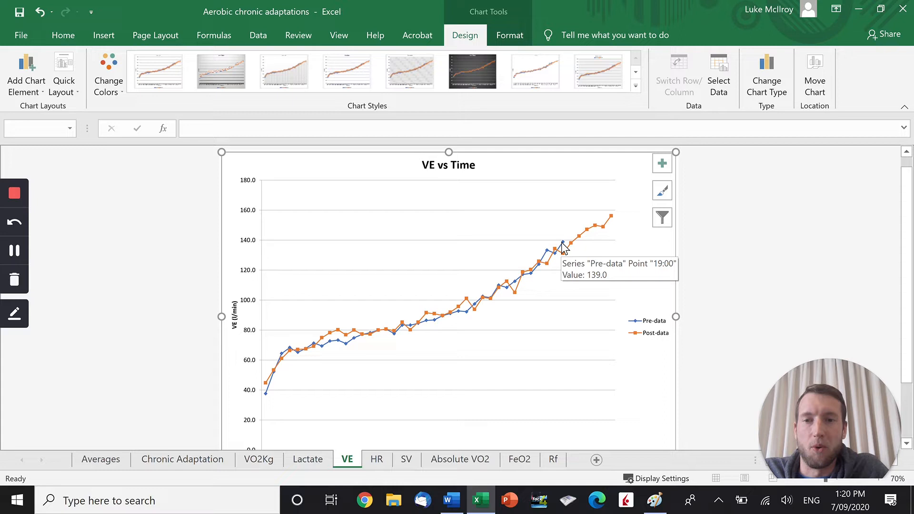
pyautogui.moveTo(610, 228)
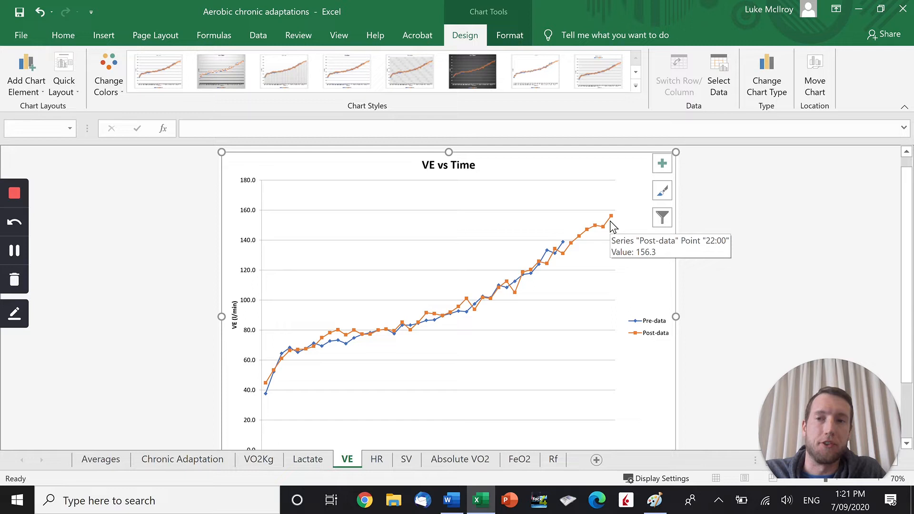
pyautogui.moveTo(612, 226)
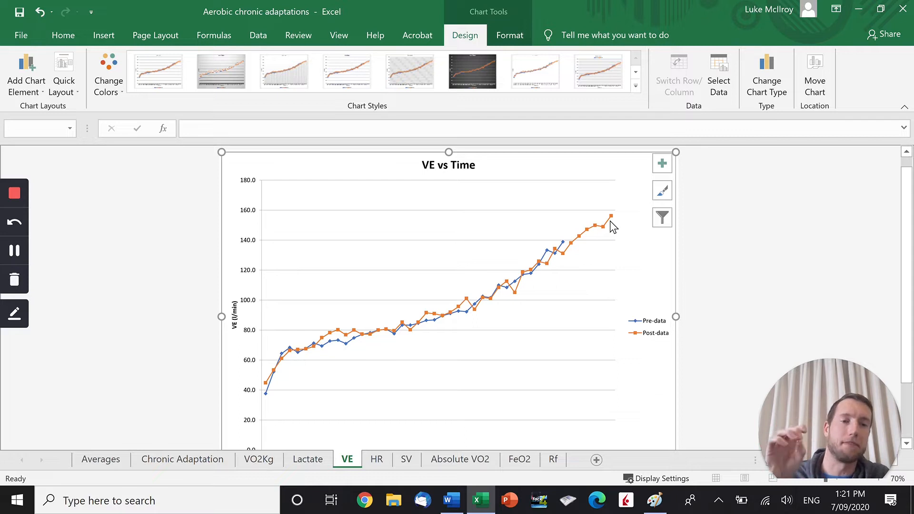
pyautogui.moveTo(582, 239)
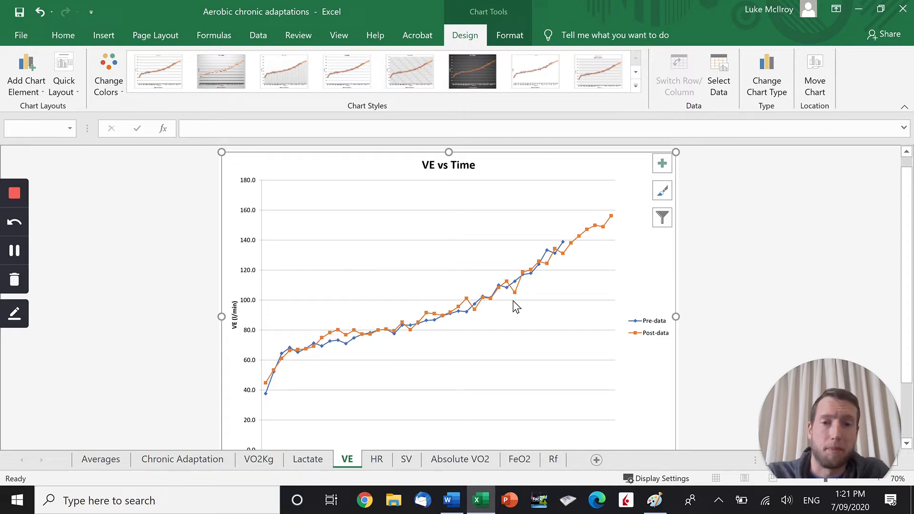
pyautogui.scroll(-3)
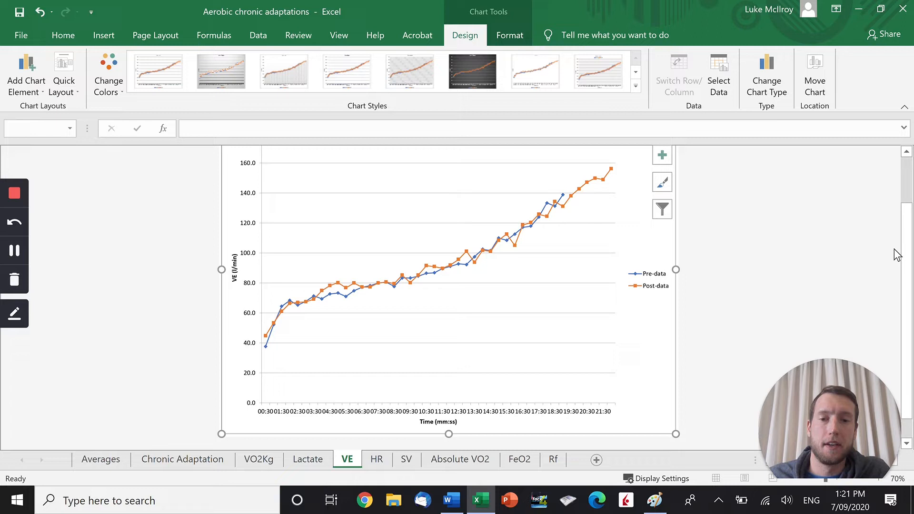
pyautogui.moveTo(411, 408)
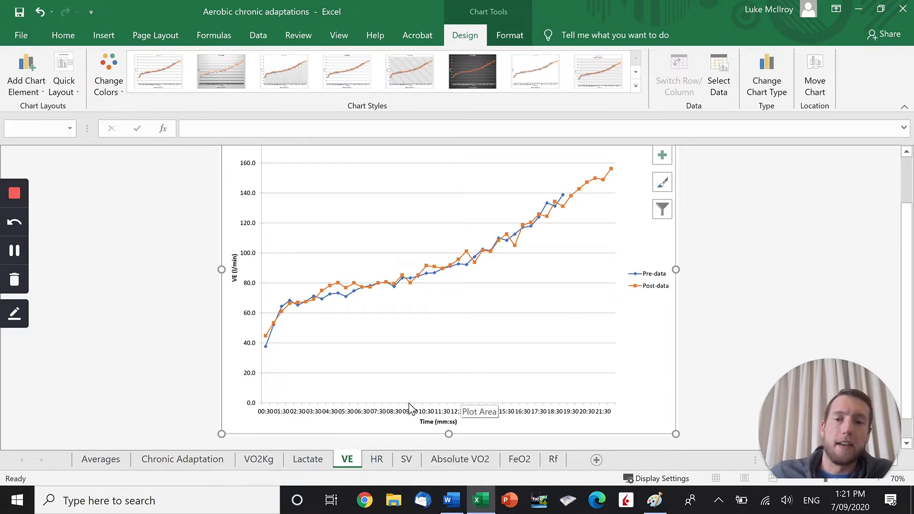
pyautogui.click(376, 459)
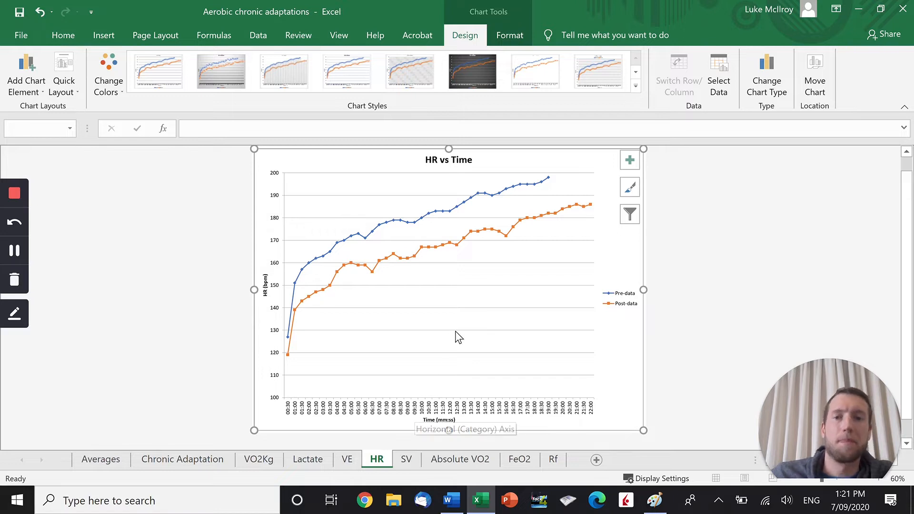
pyautogui.moveTo(426, 255)
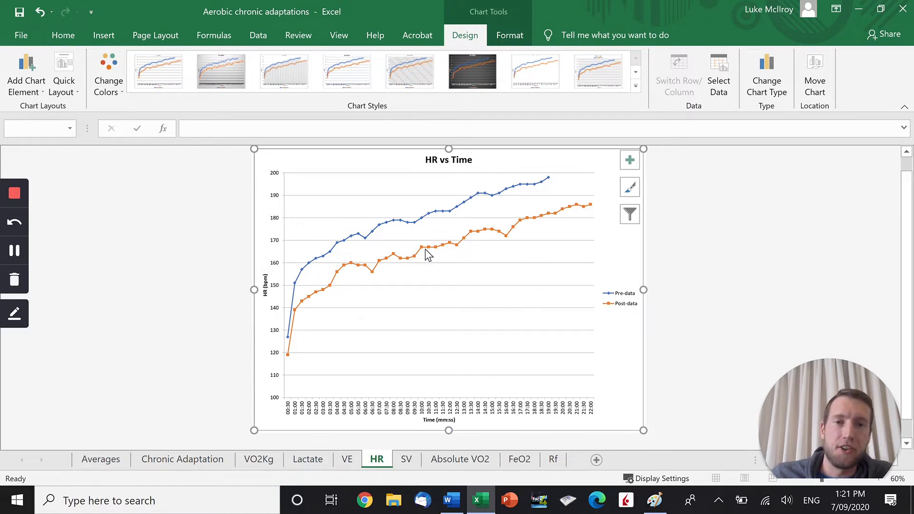
pyautogui.moveTo(406, 227)
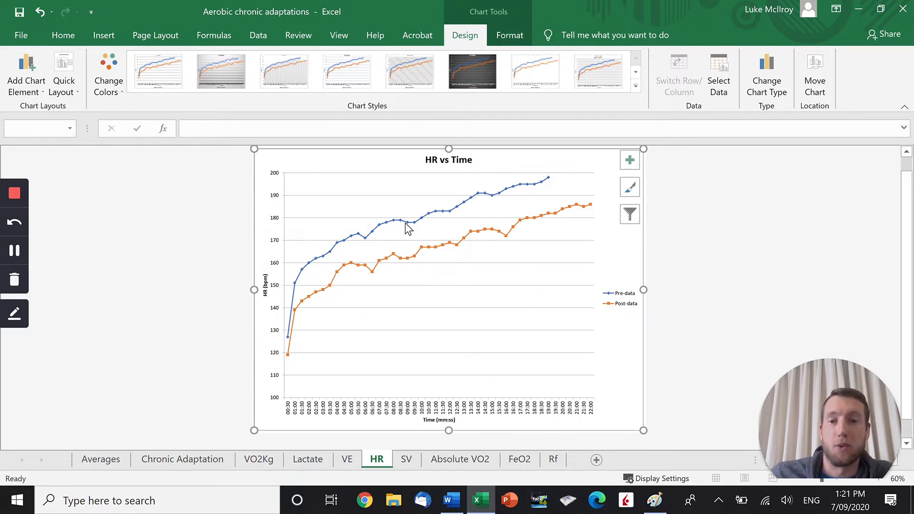
pyautogui.moveTo(373, 269)
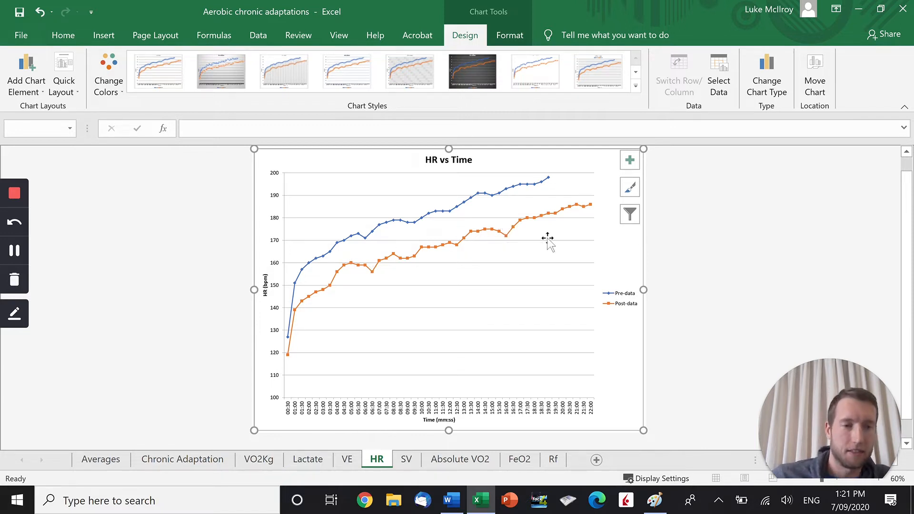
pyautogui.moveTo(546, 239)
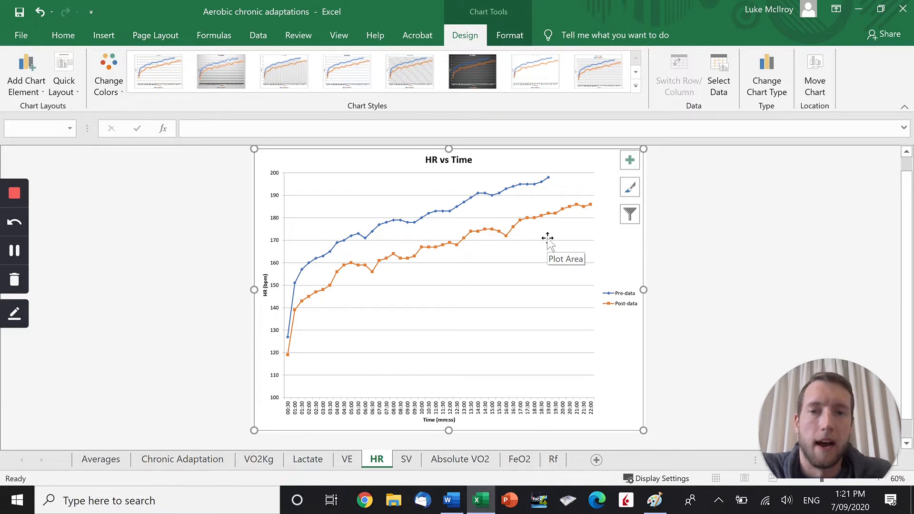
pyautogui.moveTo(546, 179)
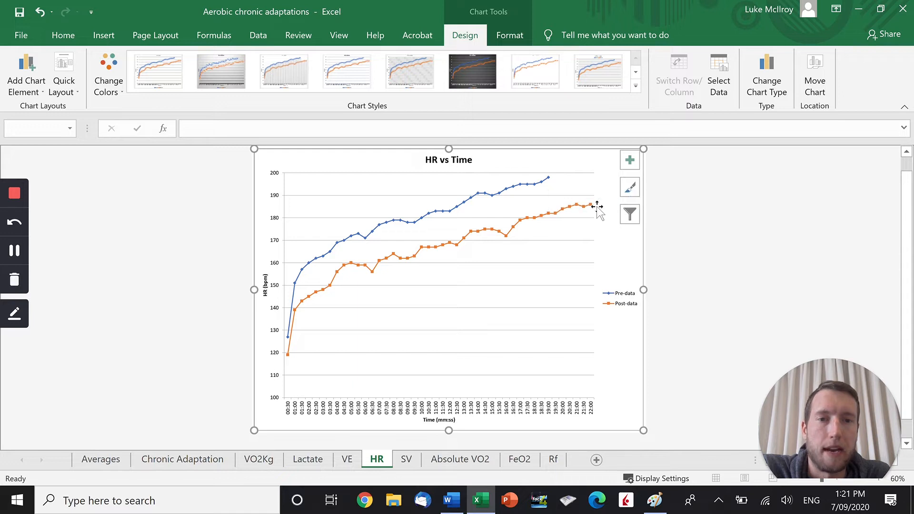
pyautogui.moveTo(592, 205)
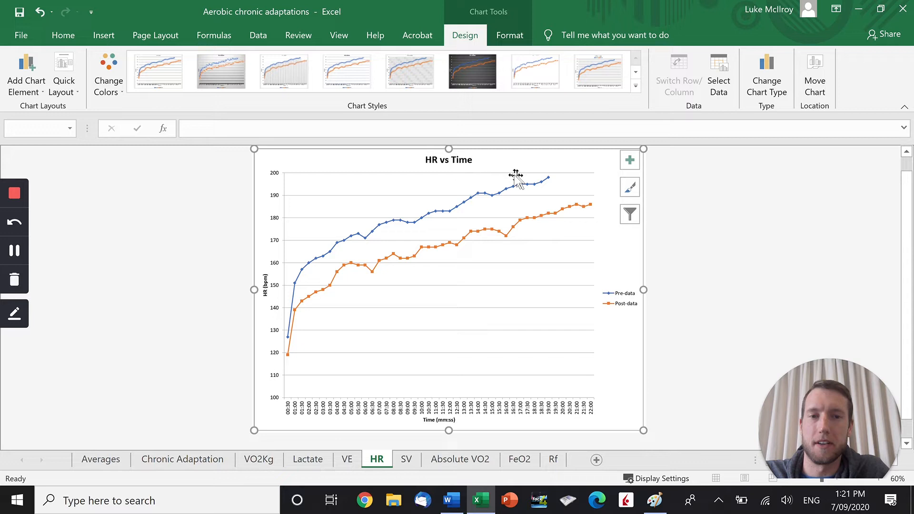
pyautogui.moveTo(546, 189)
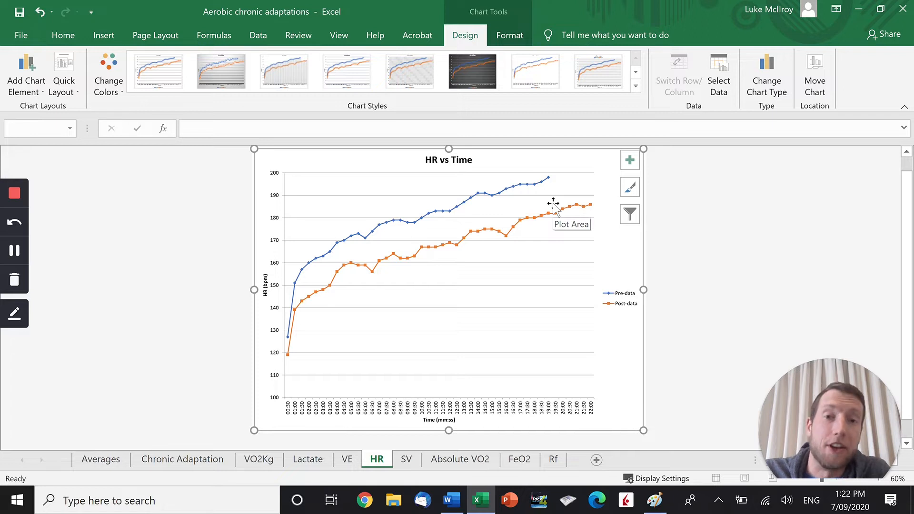
pyautogui.moveTo(555, 204)
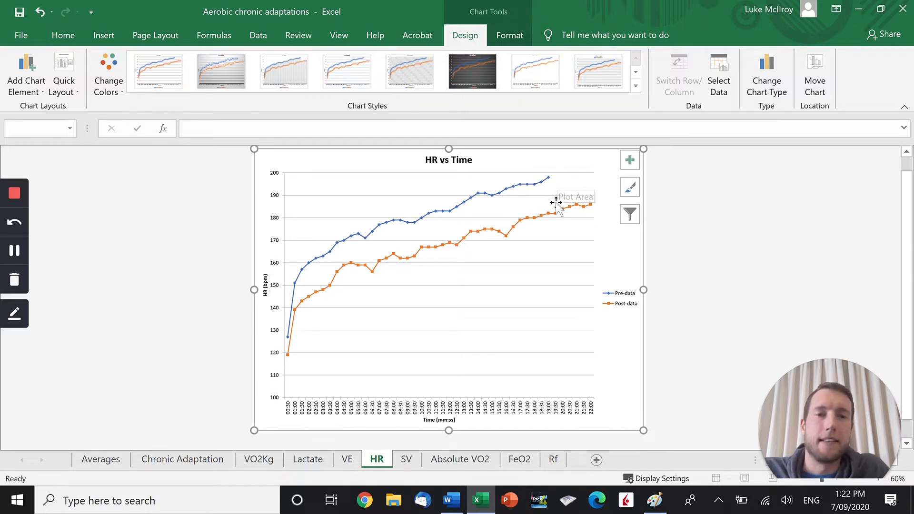
pyautogui.moveTo(461, 227)
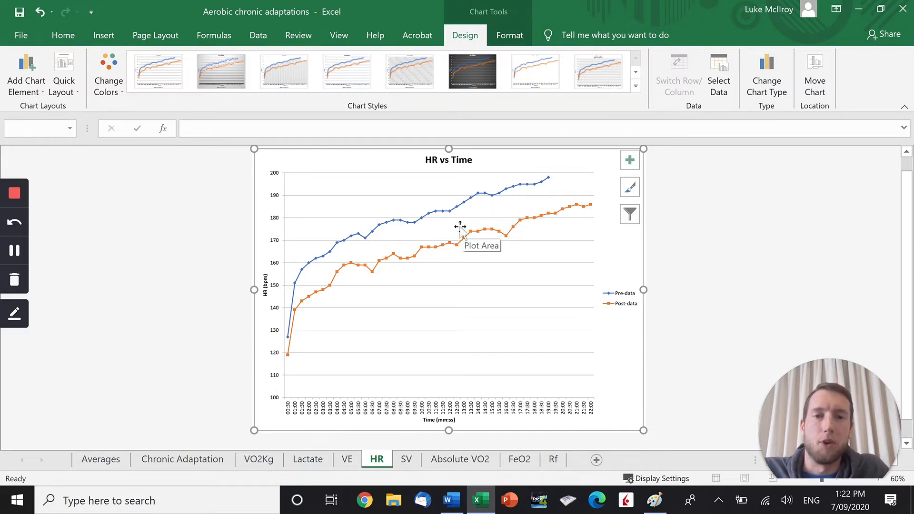
pyautogui.moveTo(357, 271)
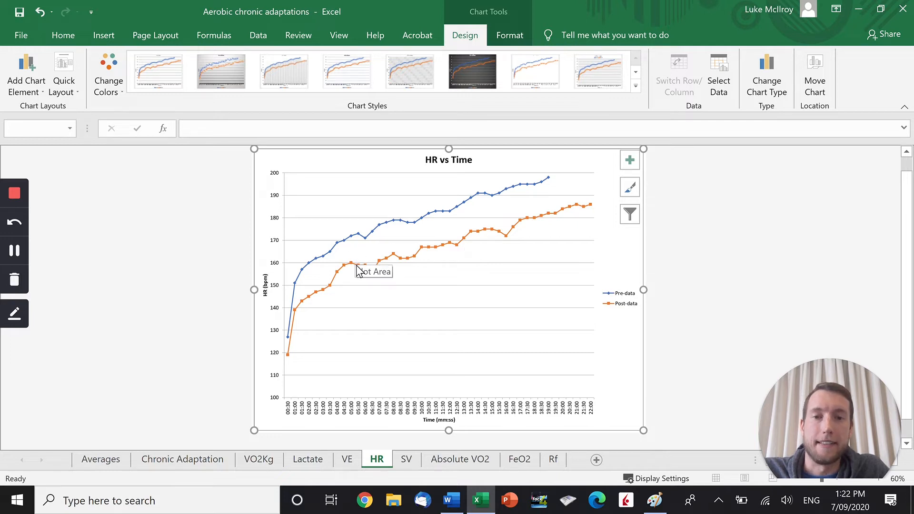
pyautogui.moveTo(378, 259)
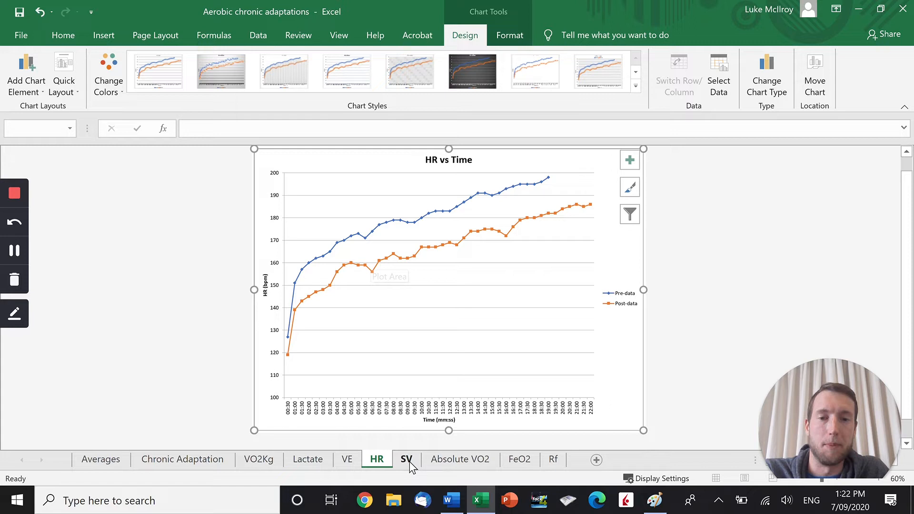
# Show the SV sheet's stroke volume chart of pre- and post-data.
pyautogui.click(406, 459)
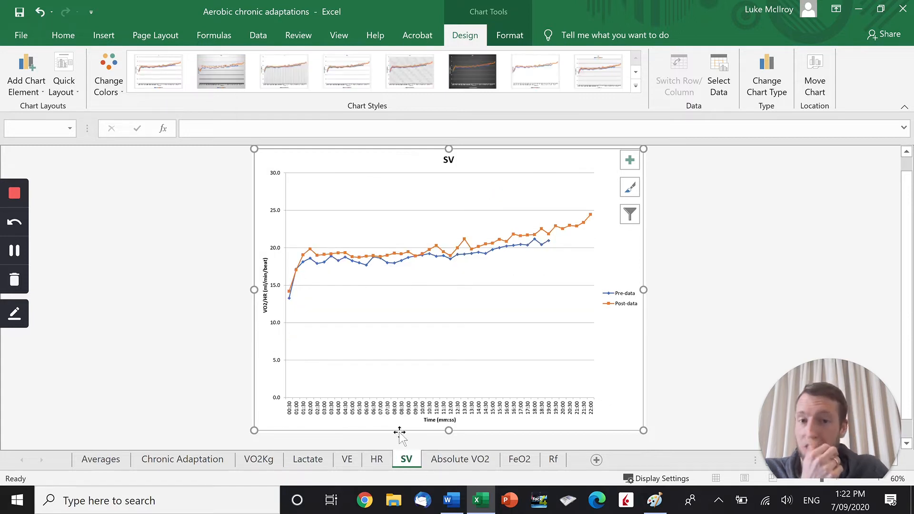
pyautogui.moveTo(403, 414)
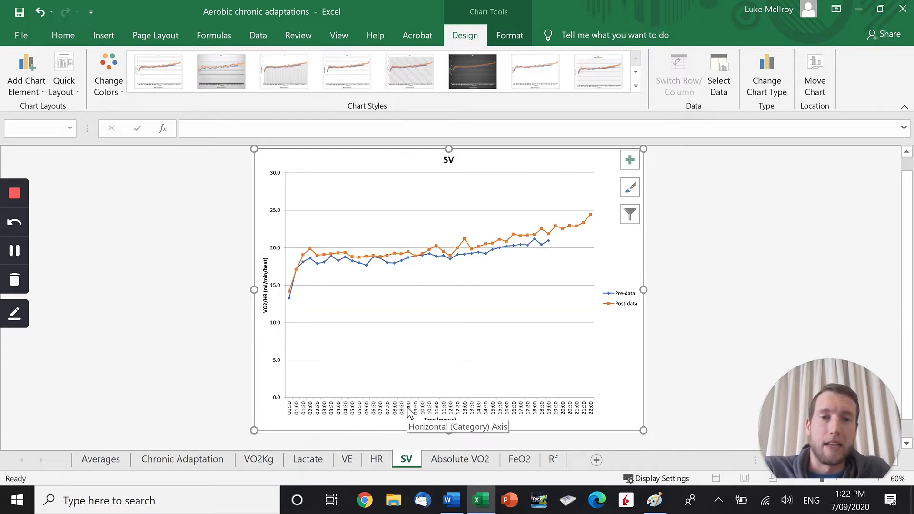
pyautogui.moveTo(453, 331)
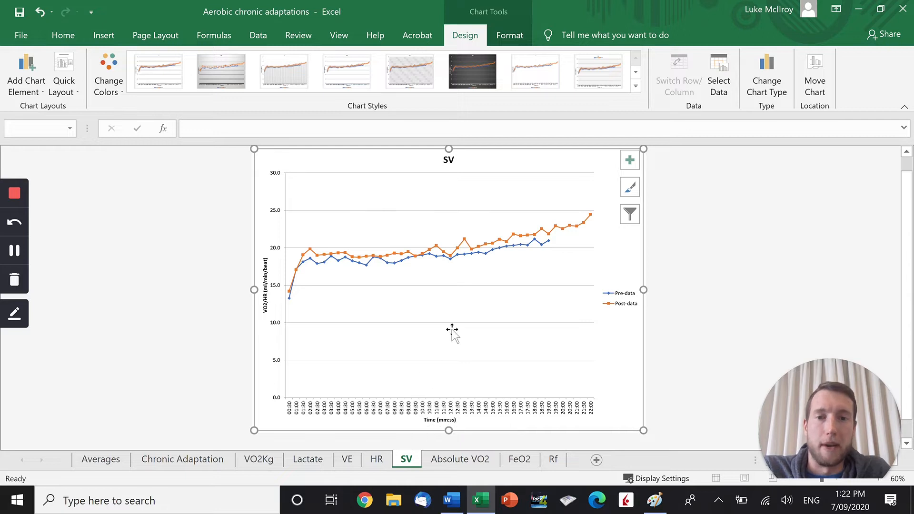
pyautogui.moveTo(391, 261)
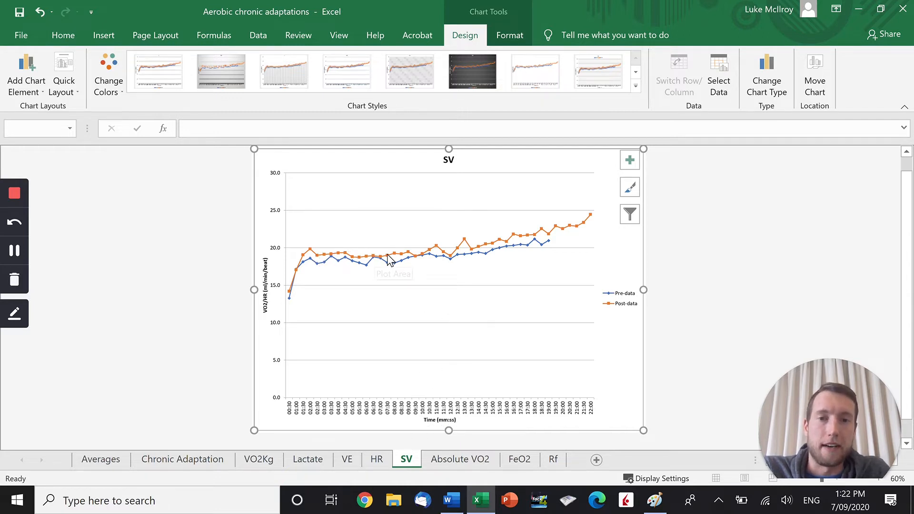
pyautogui.moveTo(472, 248)
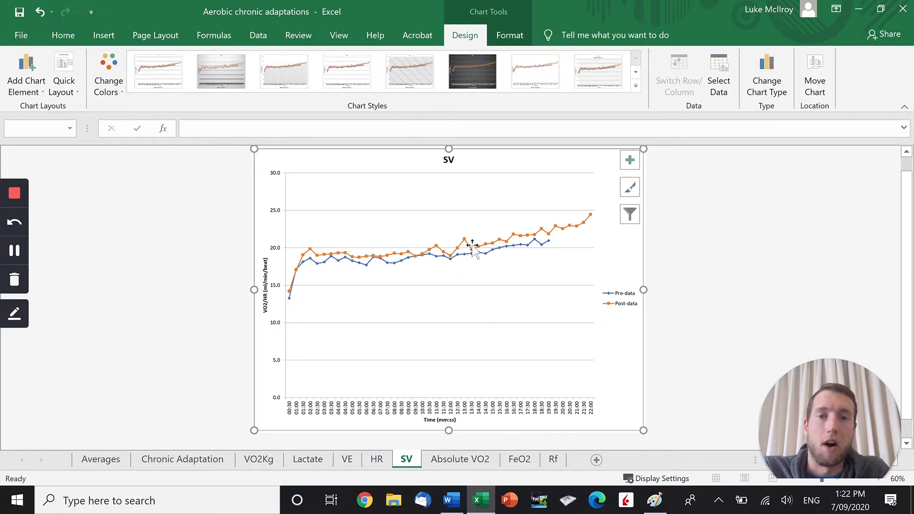
pyautogui.moveTo(576, 225)
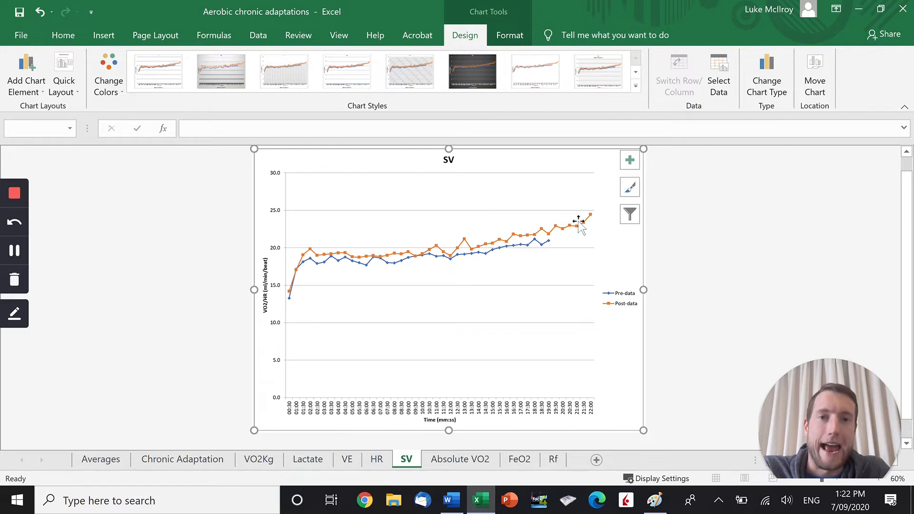
pyautogui.moveTo(588, 233)
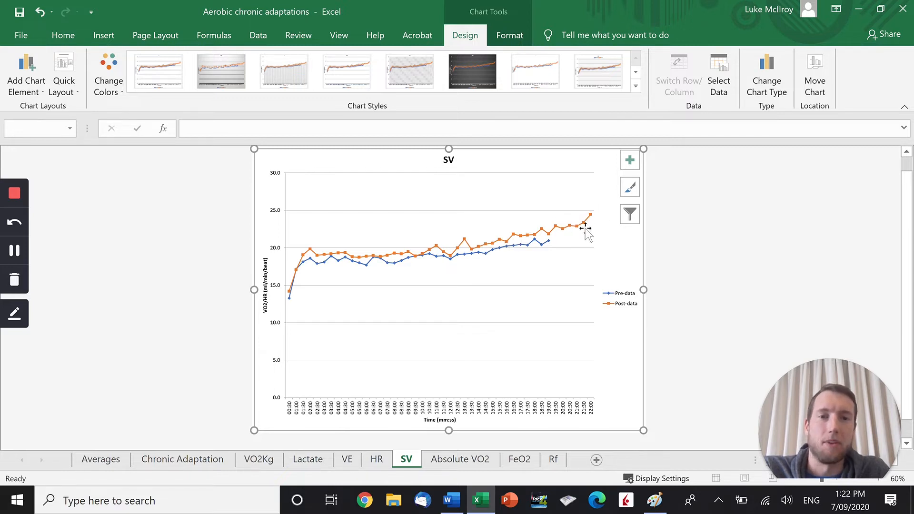
pyautogui.click(376, 458)
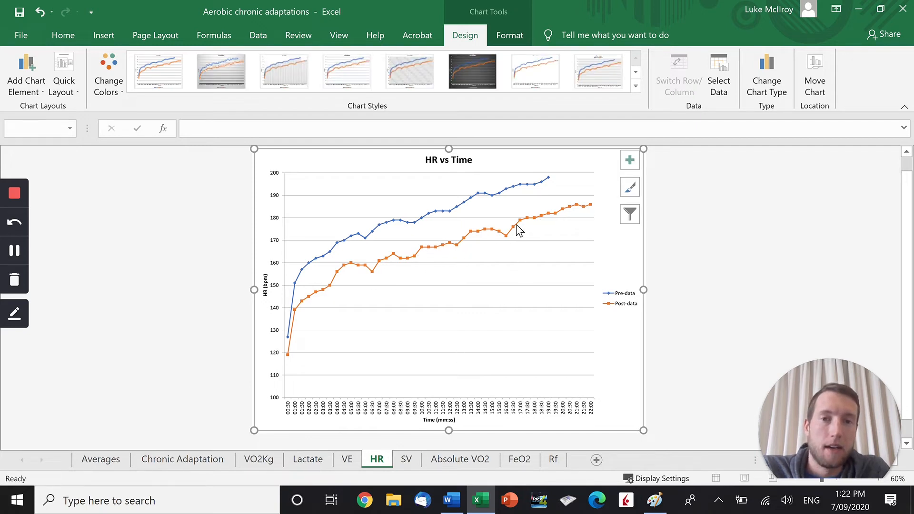
pyautogui.click(406, 459)
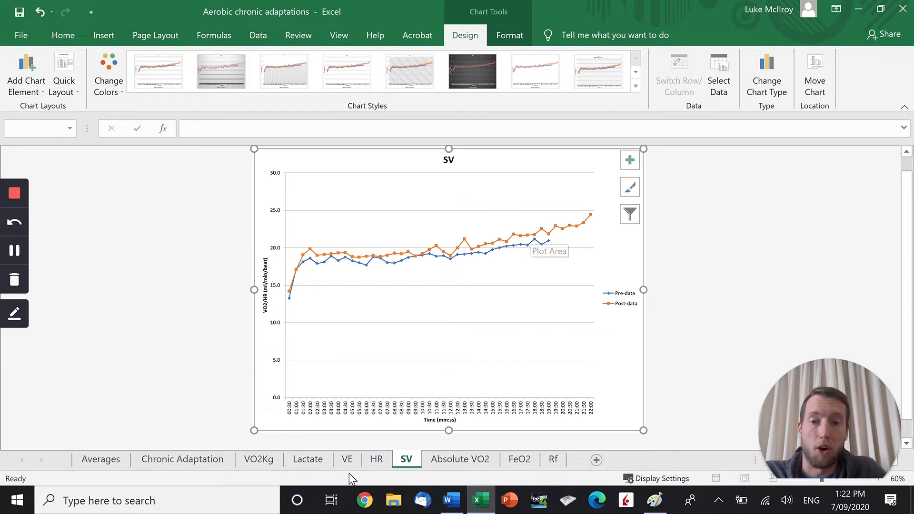
pyautogui.click(259, 458)
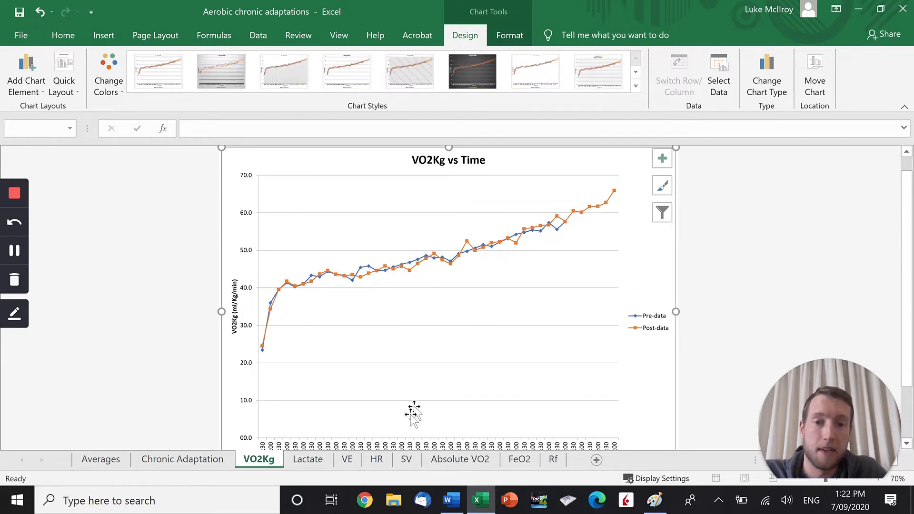
pyautogui.click(377, 459)
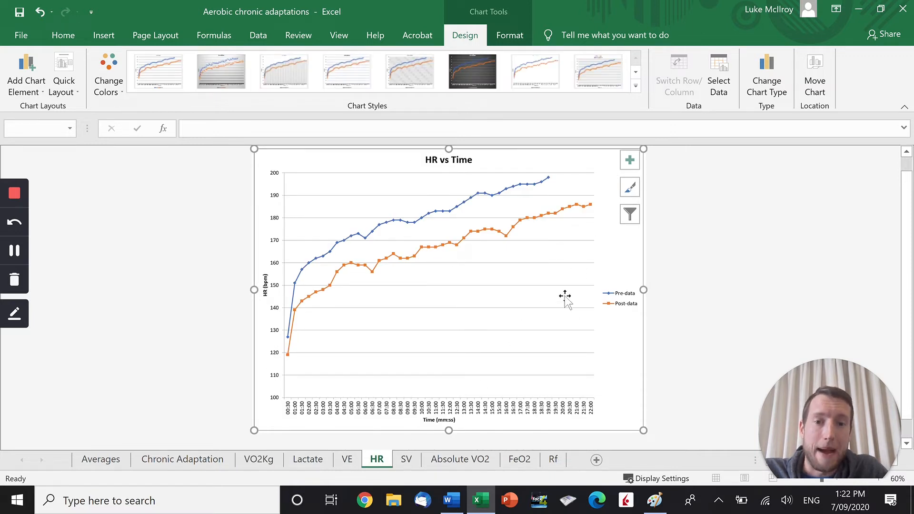
pyautogui.click(406, 459)
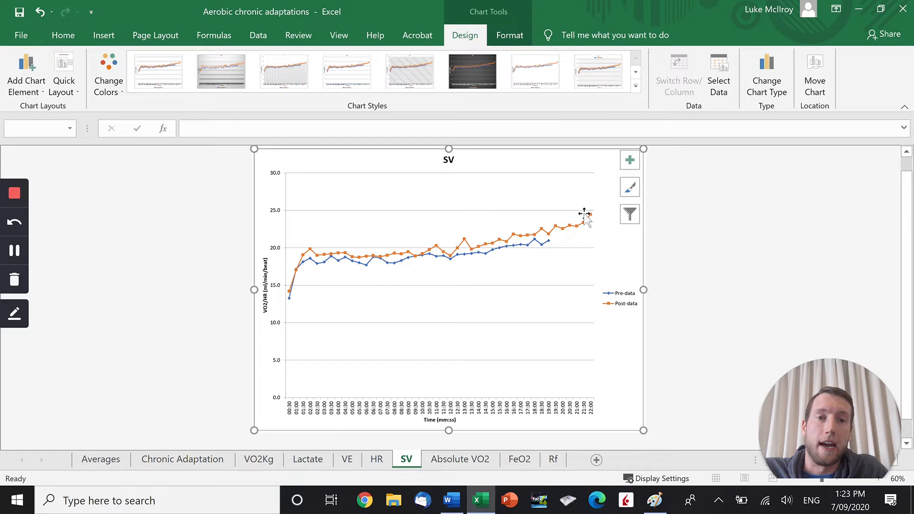
pyautogui.moveTo(588, 219)
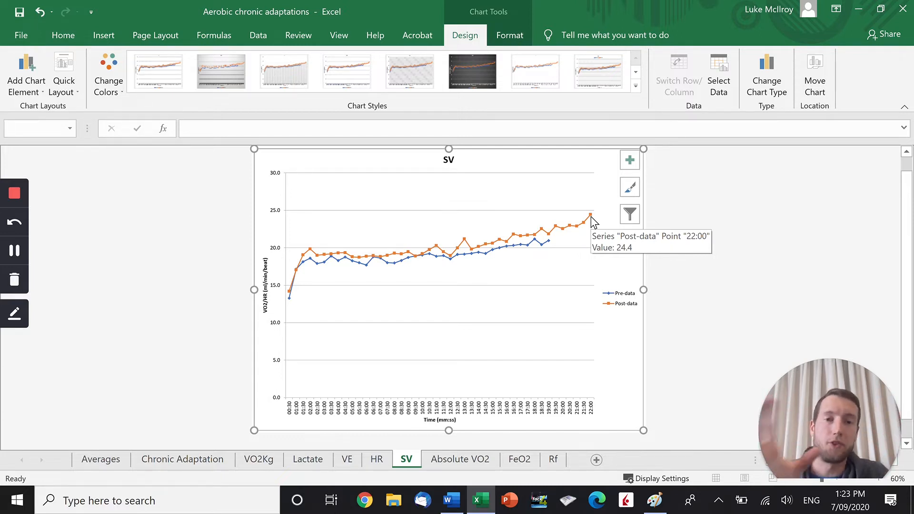
pyautogui.moveTo(551, 245)
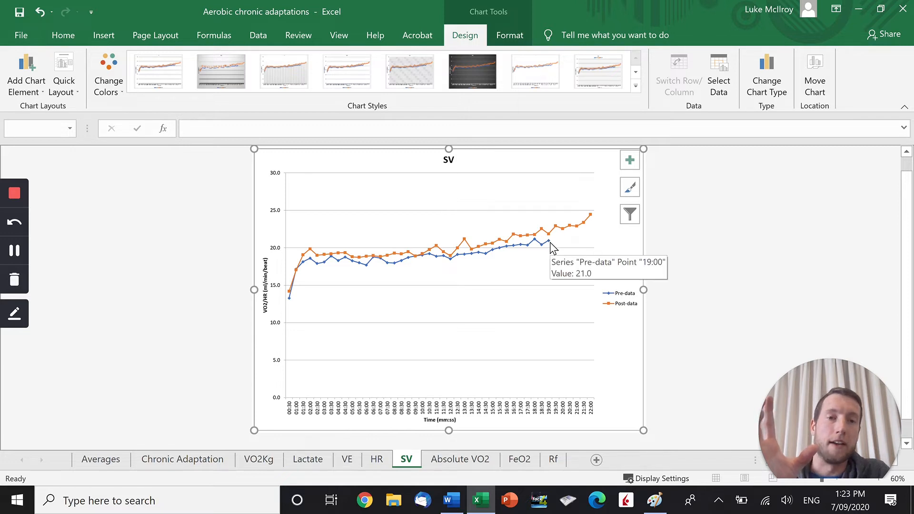
pyautogui.moveTo(593, 218)
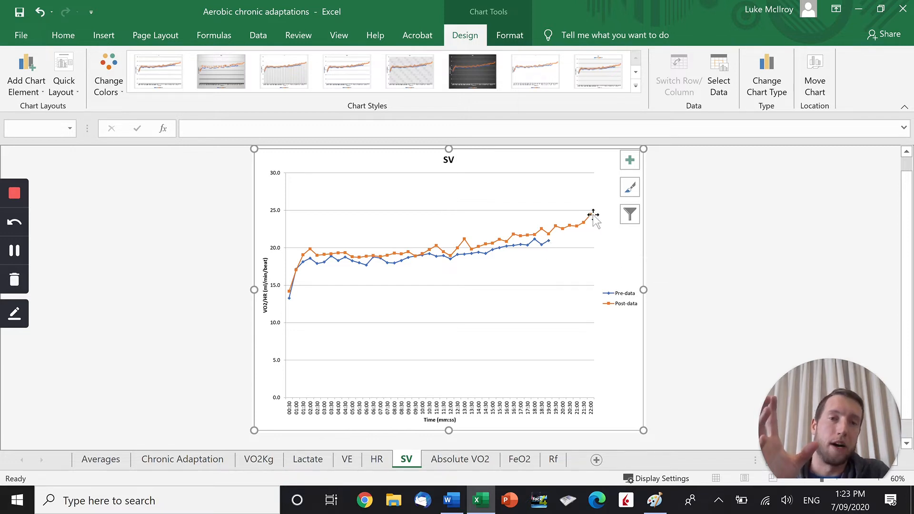
pyautogui.moveTo(590, 217)
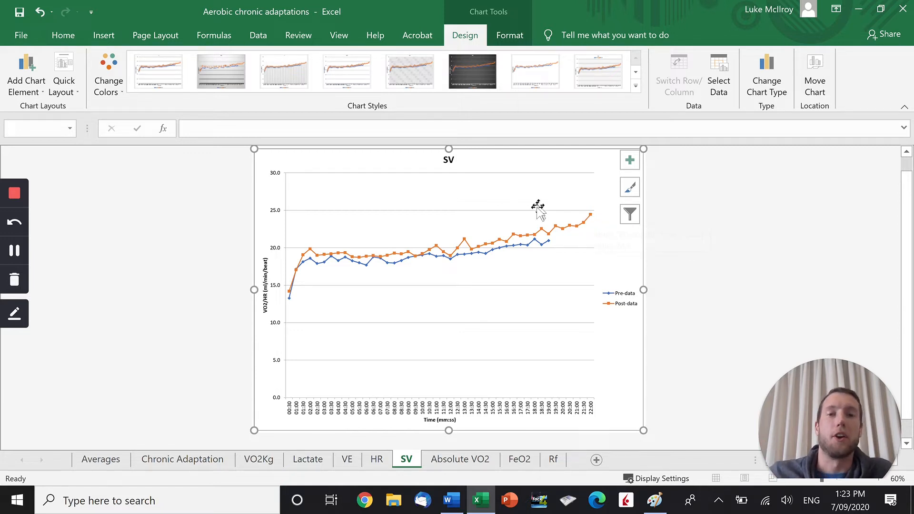
pyautogui.moveTo(562, 219)
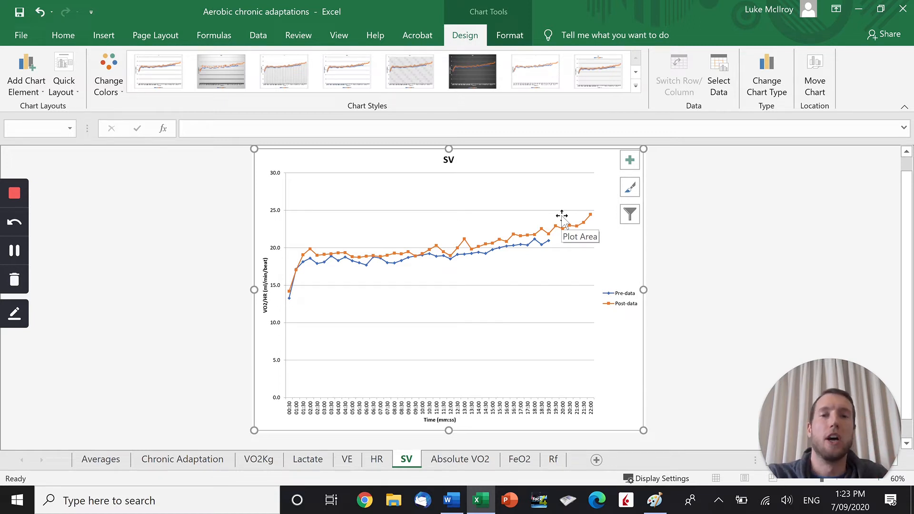
pyautogui.moveTo(416, 231)
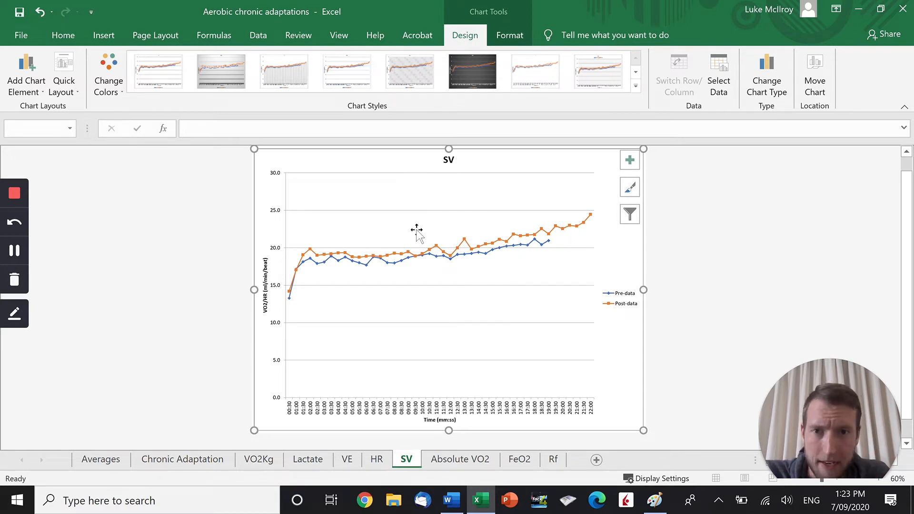
pyautogui.moveTo(36, 224)
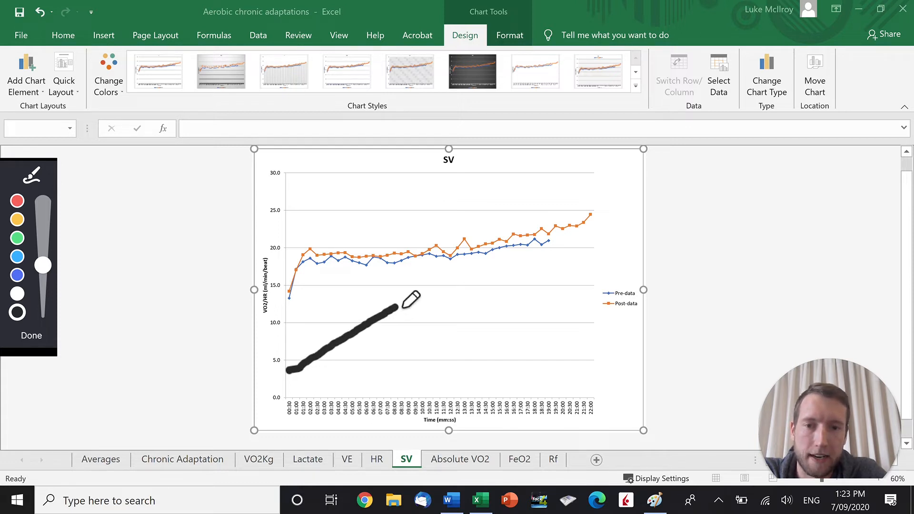
pyautogui.moveTo(408, 303); pyautogui.dragTo(577, 301)
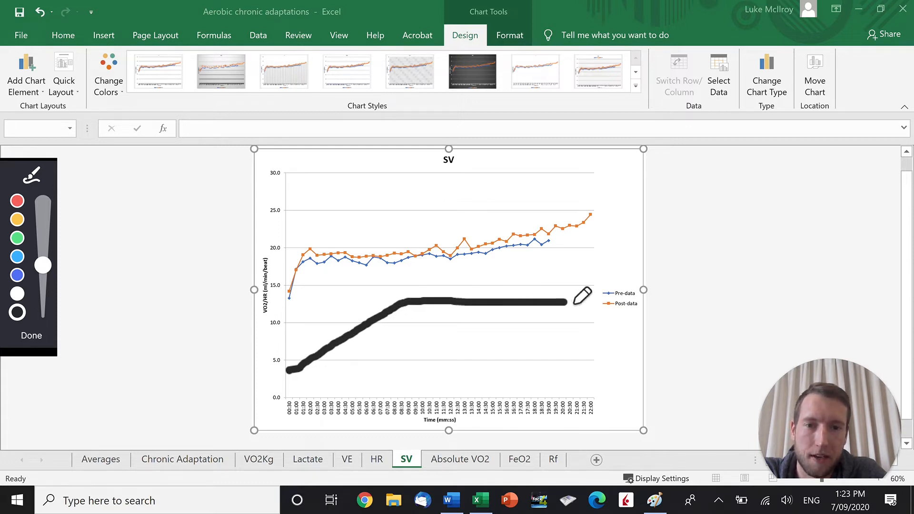
pyautogui.moveTo(582, 297); pyautogui.dragTo(332, 327)
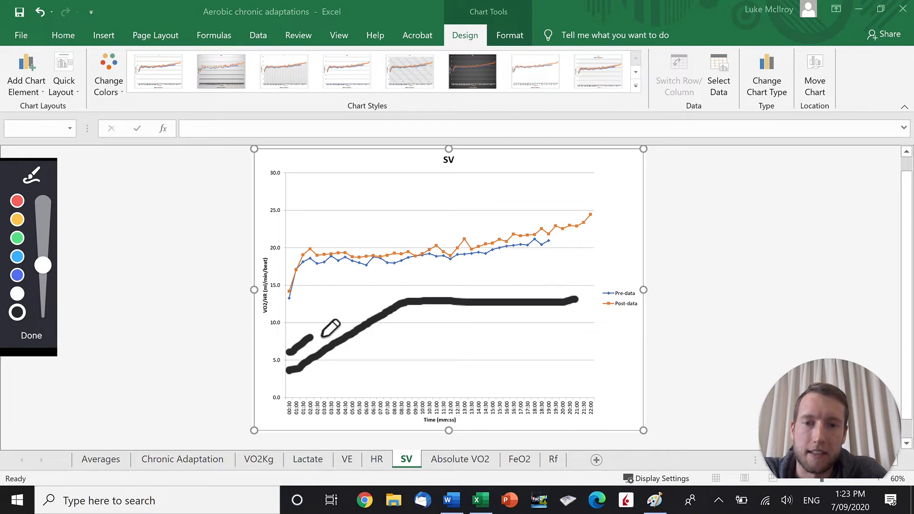
pyautogui.moveTo(326, 326); pyautogui.dragTo(417, 280)
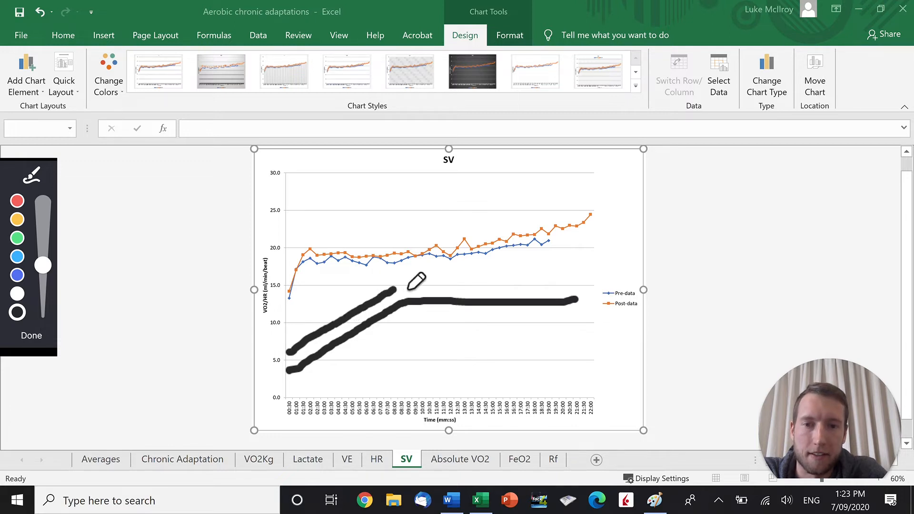
pyautogui.moveTo(408, 280); pyautogui.dragTo(507, 274)
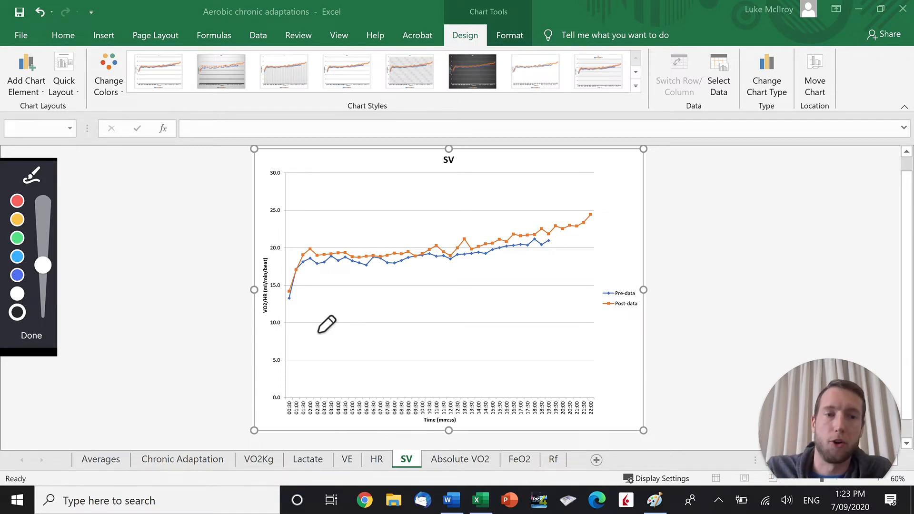
pyautogui.moveTo(425, 296)
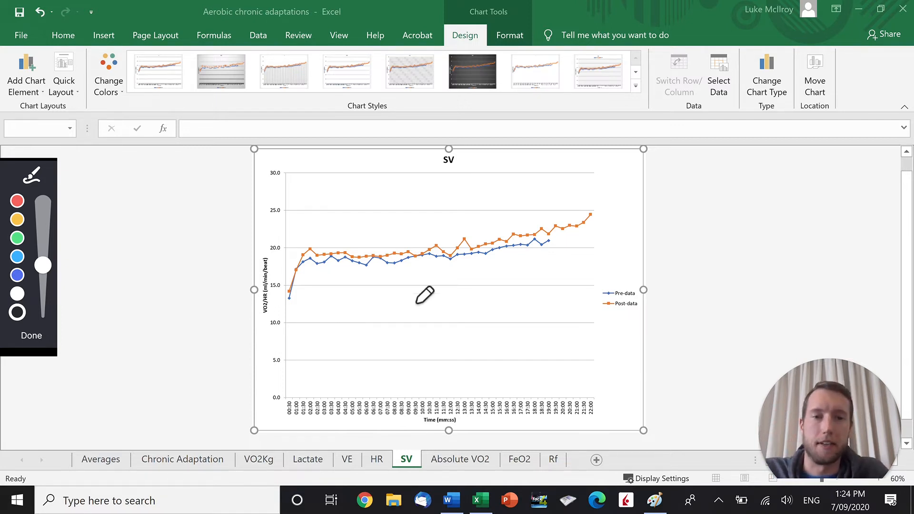
pyautogui.moveTo(471, 279)
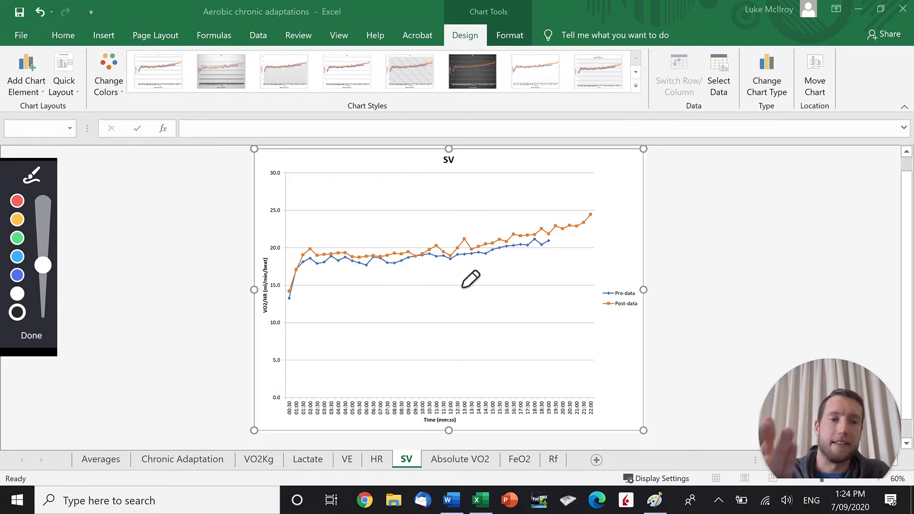
pyautogui.moveTo(31, 349)
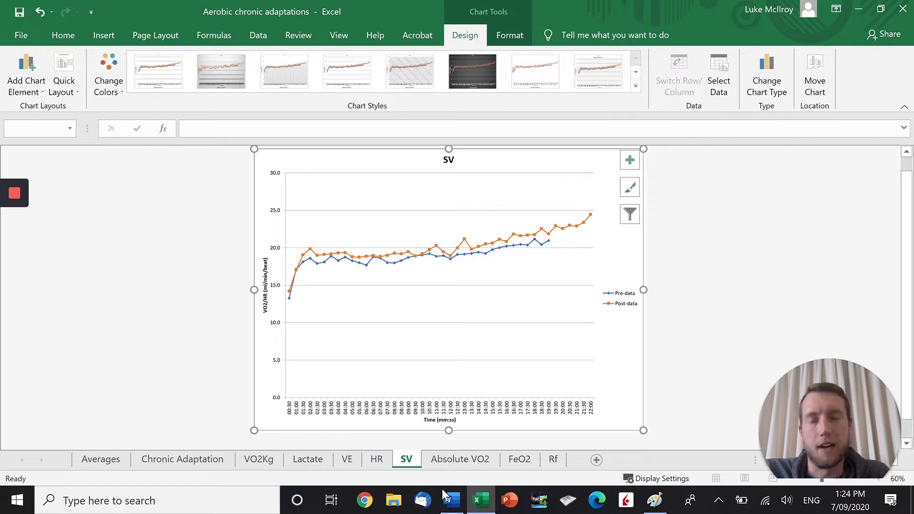
pyautogui.click(655, 499)
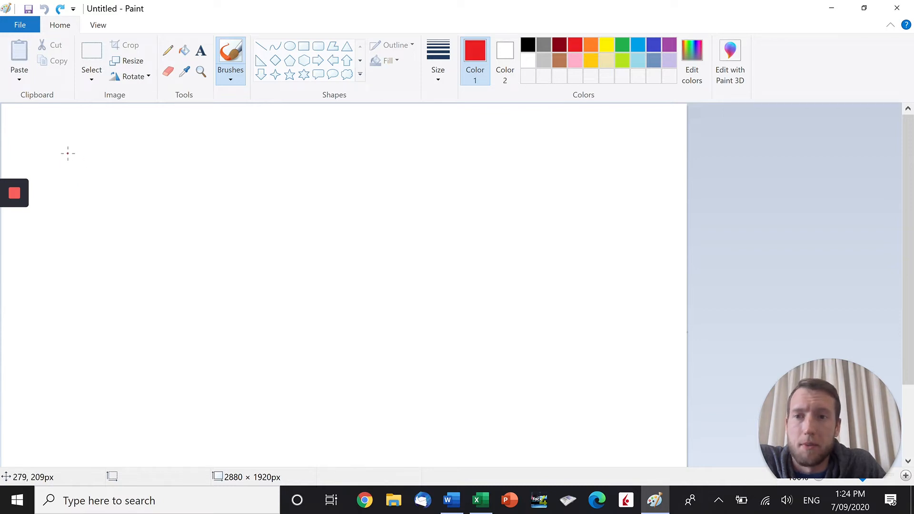
# Draw the red vessel walls and the blue vessel walls with 14 written above.
pyautogui.moveTo(59, 153); pyautogui.dragTo(293, 155)
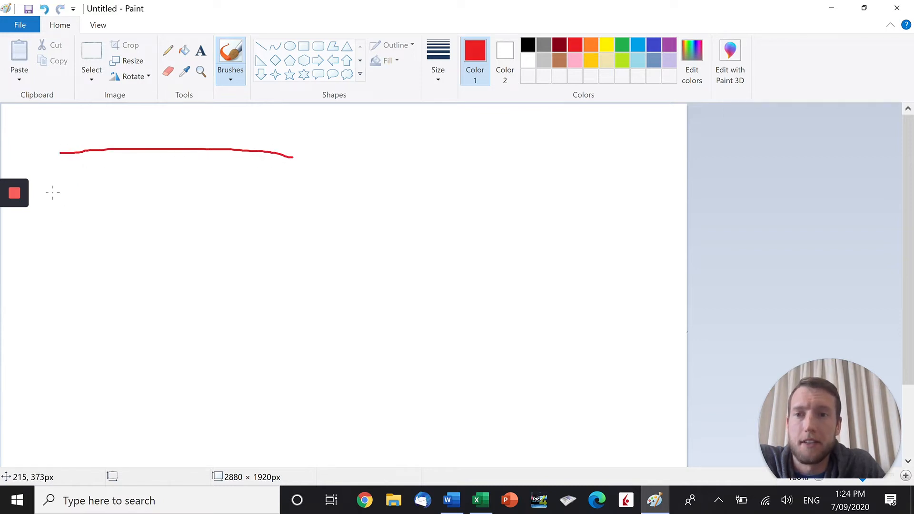
pyautogui.moveTo(64, 184); pyautogui.dragTo(302, 184)
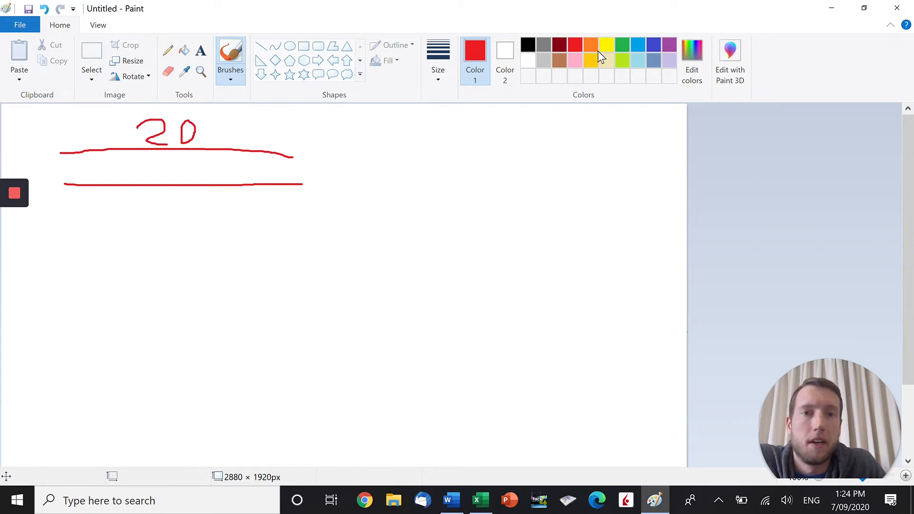
pyautogui.click(635, 43)
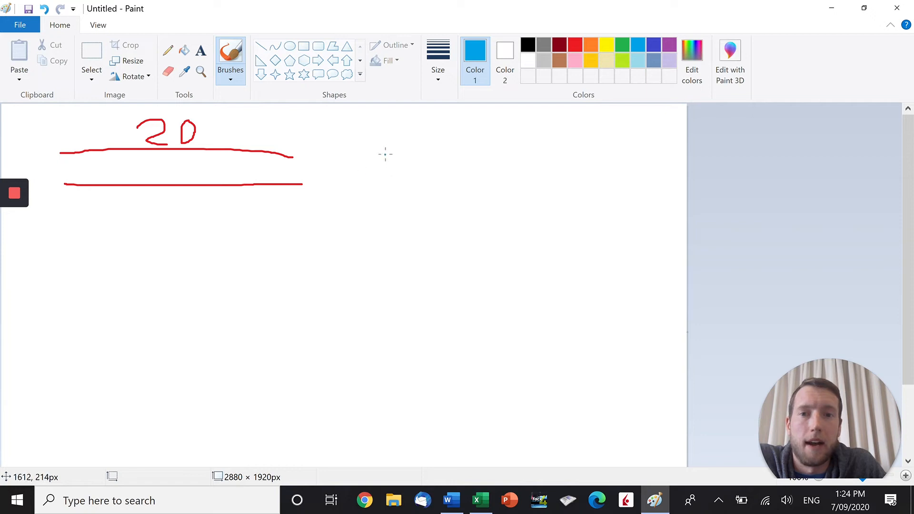
pyautogui.moveTo(385, 155); pyautogui.dragTo(627, 159)
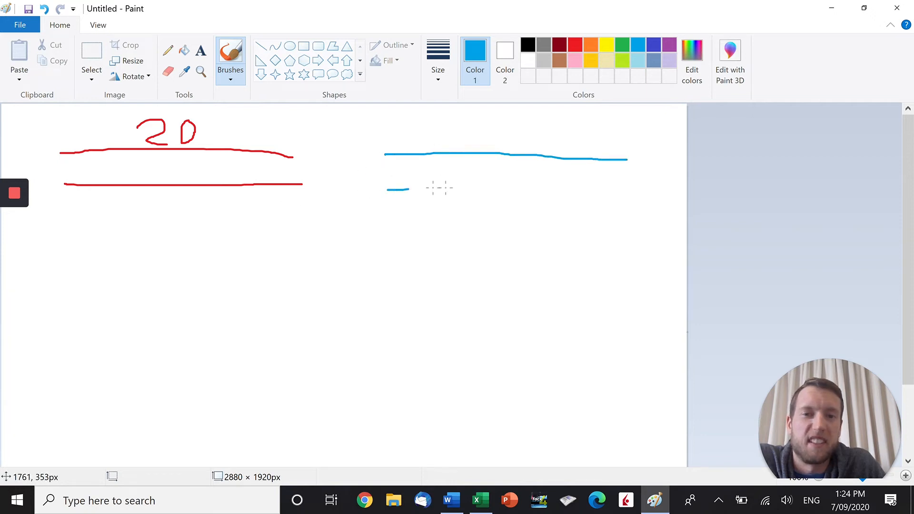
pyautogui.moveTo(387, 188); pyautogui.dragTo(637, 188)
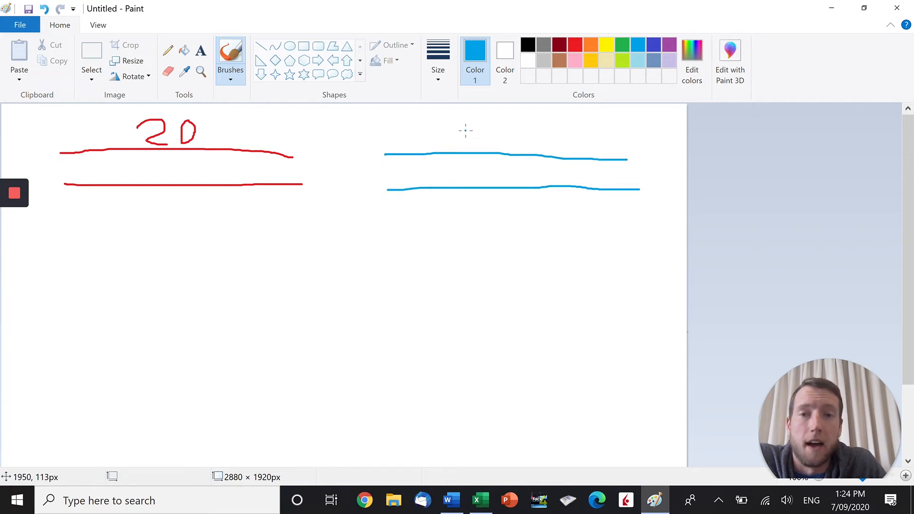
pyautogui.moveTo(469, 125); pyautogui.dragTo(484, 140)
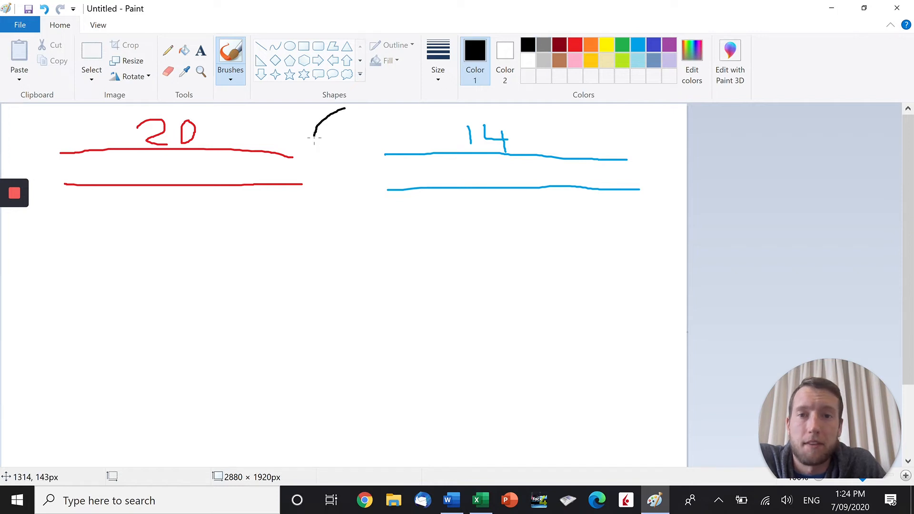
# Draw the black muscle oval between the vessels with red edges on both sides.
pyautogui.moveTo(349, 108); pyautogui.dragTo(343, 236)
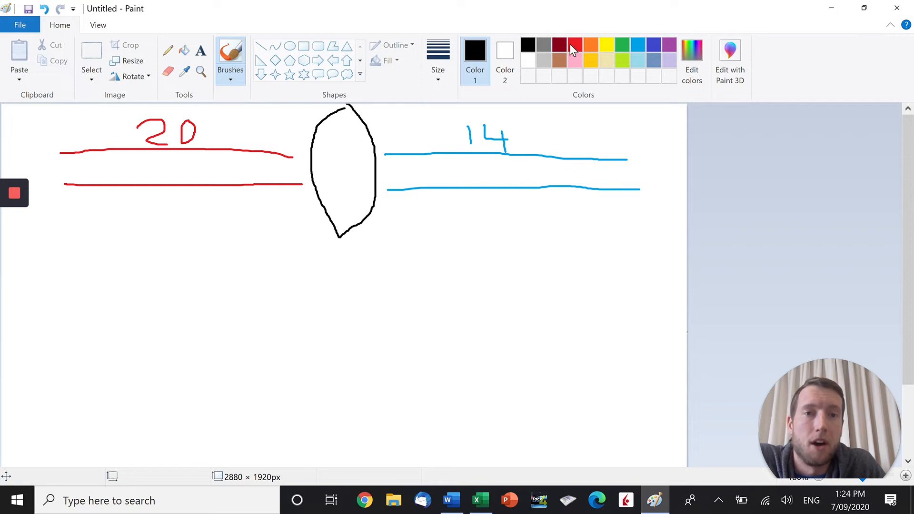
pyautogui.click(574, 47)
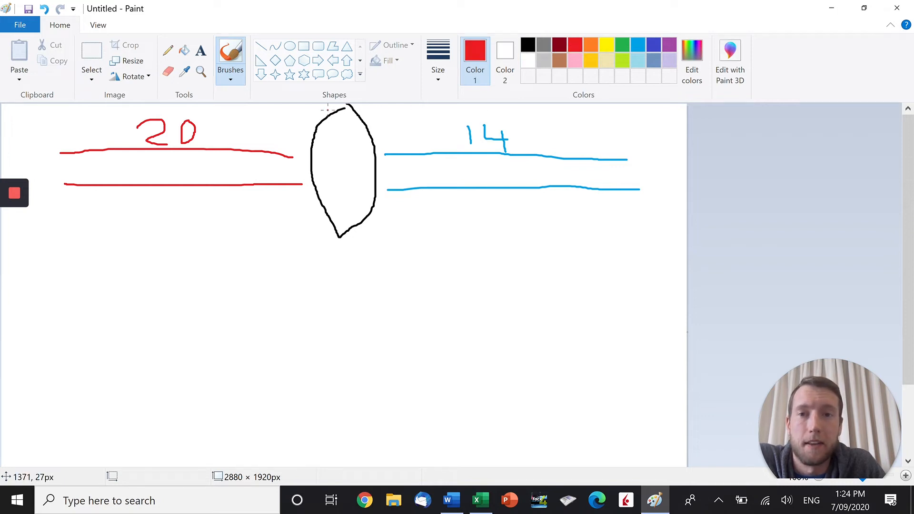
pyautogui.moveTo(327, 111); pyautogui.dragTo(335, 236)
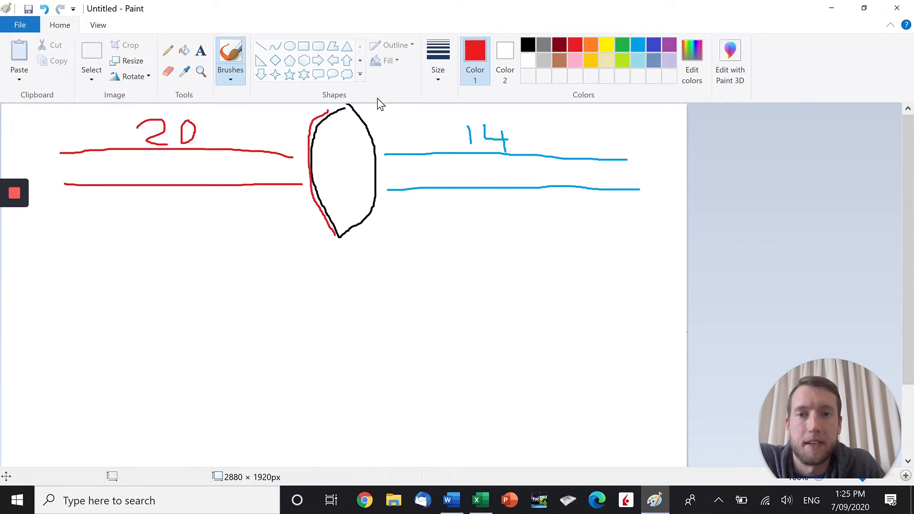
pyautogui.moveTo(350, 107); pyautogui.dragTo(362, 234)
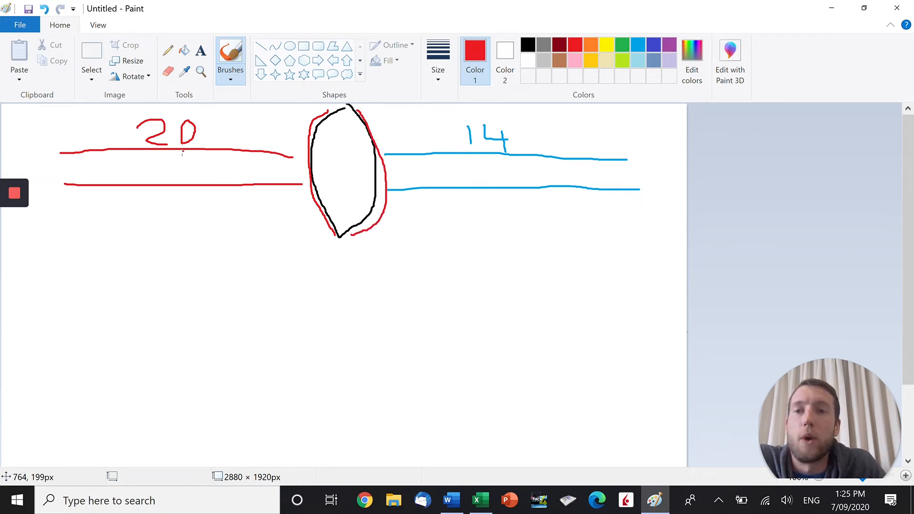
pyautogui.moveTo(208, 139)
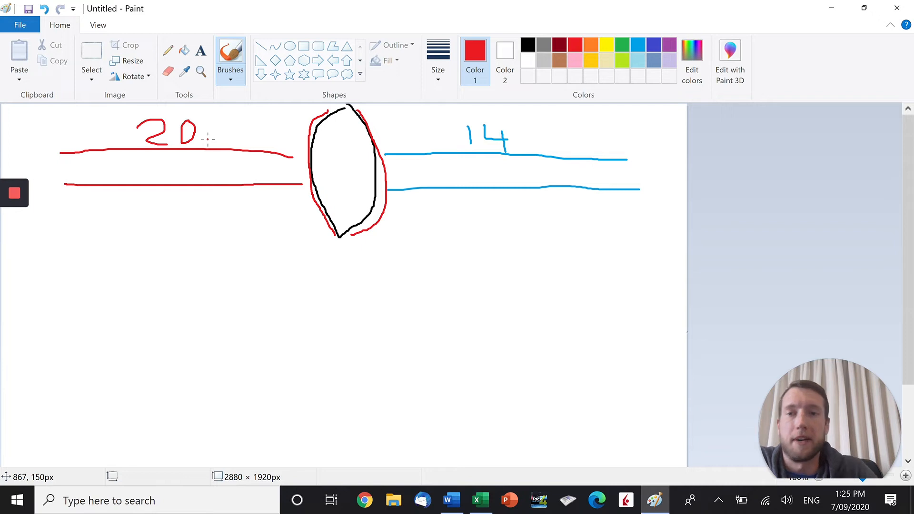
pyautogui.moveTo(156, 163)
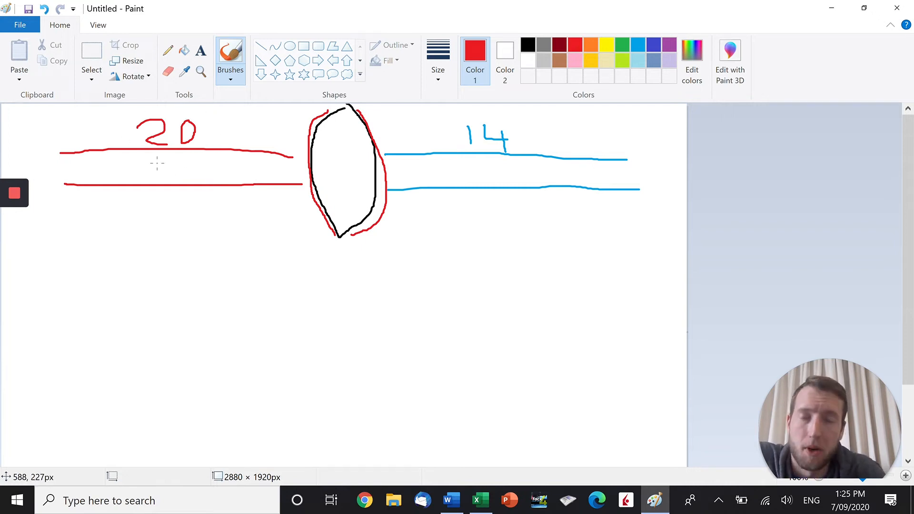
pyautogui.moveTo(287, 171)
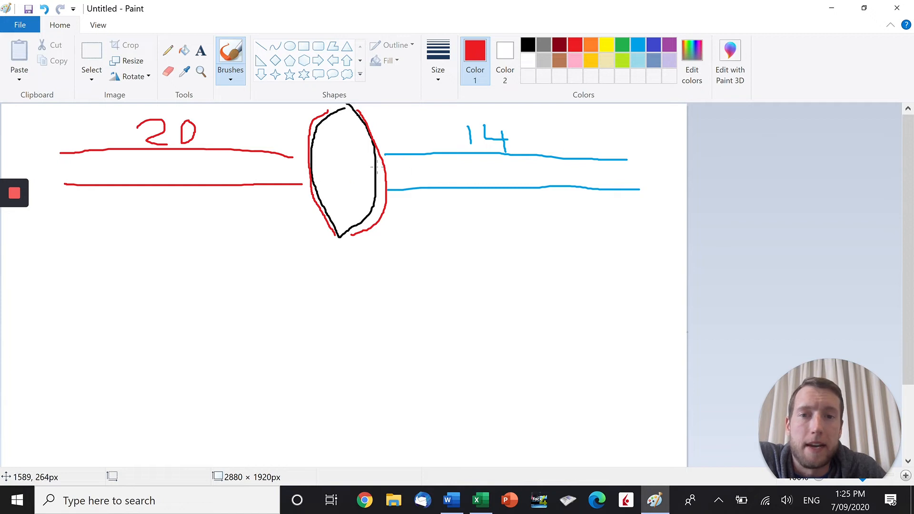
pyautogui.click(527, 43)
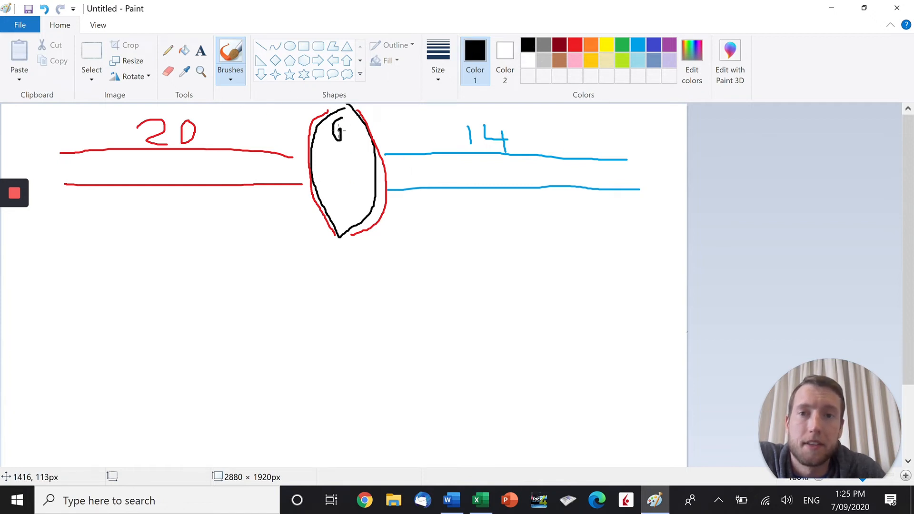
pyautogui.moveTo(555, 144)
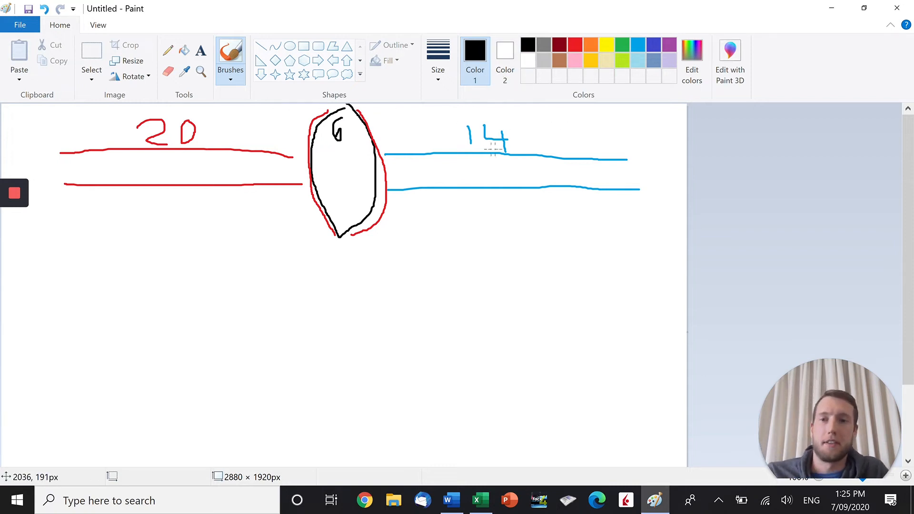
# Select the whole vessel diagram and place a copy below the original.
pyautogui.click(91, 55)
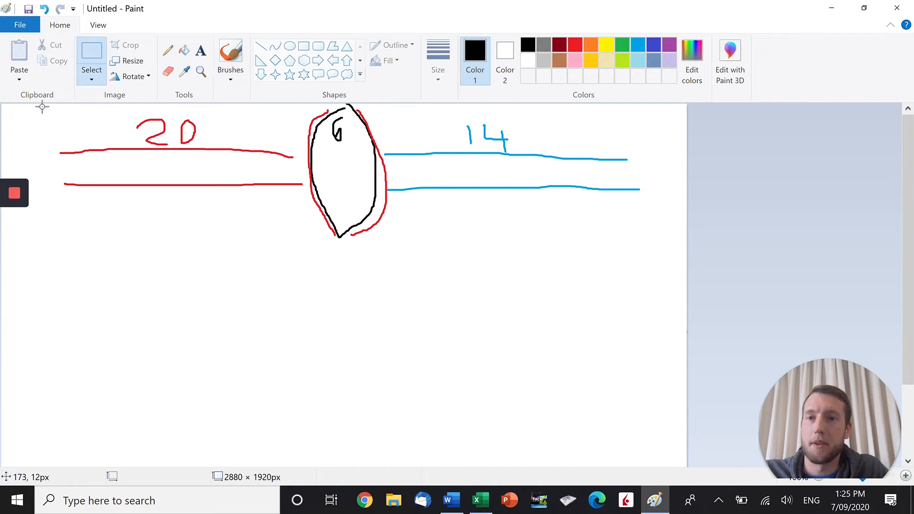
pyautogui.moveTo(42, 107); pyautogui.dragTo(656, 243)
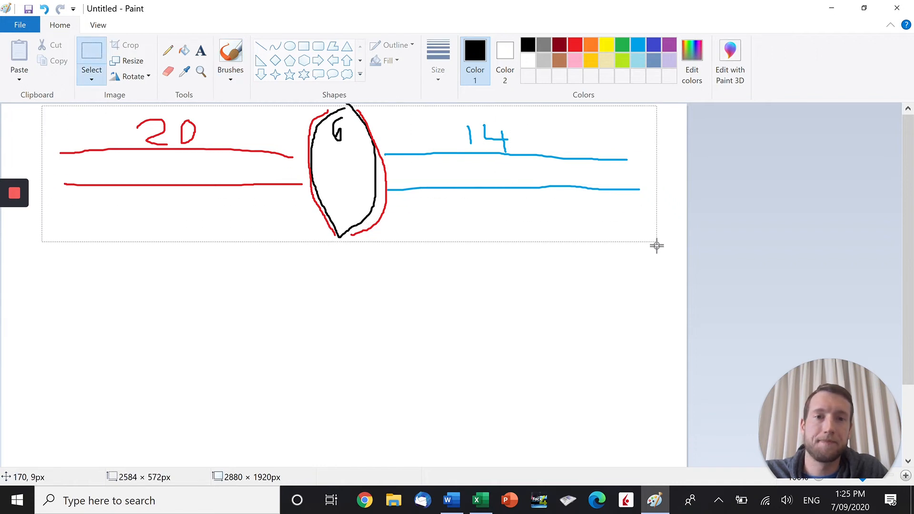
pyautogui.moveTo(349, 175); pyautogui.dragTo(309, 170)
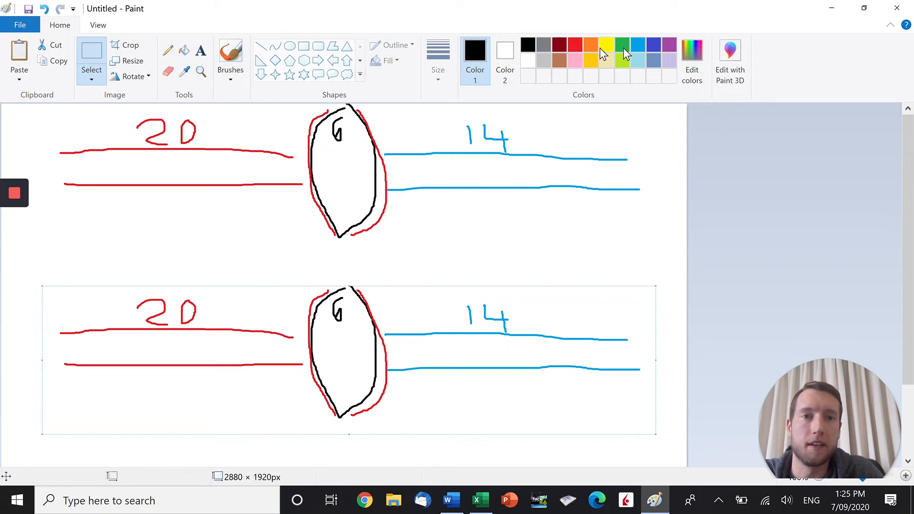
pyautogui.click(621, 43)
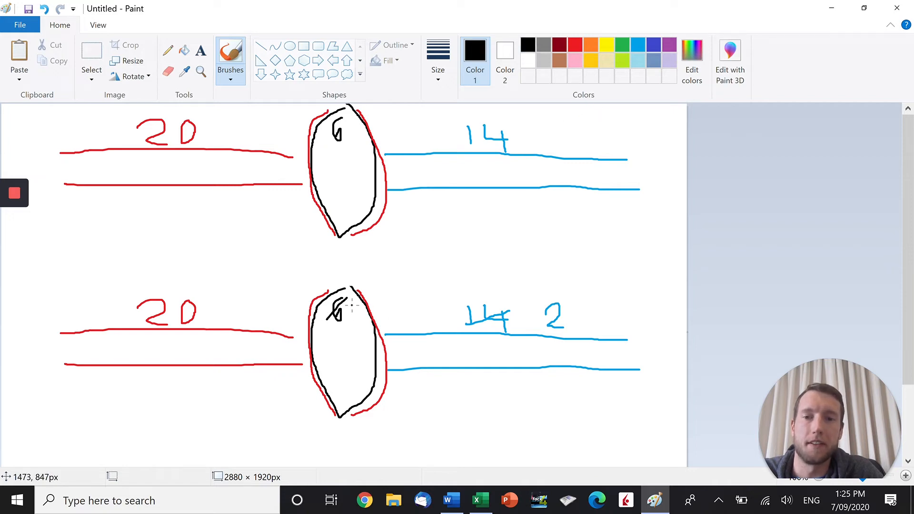
# Write 18 beside the crossed-out 6 on the copied muscle oval.
pyautogui.moveTo(349, 315); pyautogui.dragTo(365, 318)
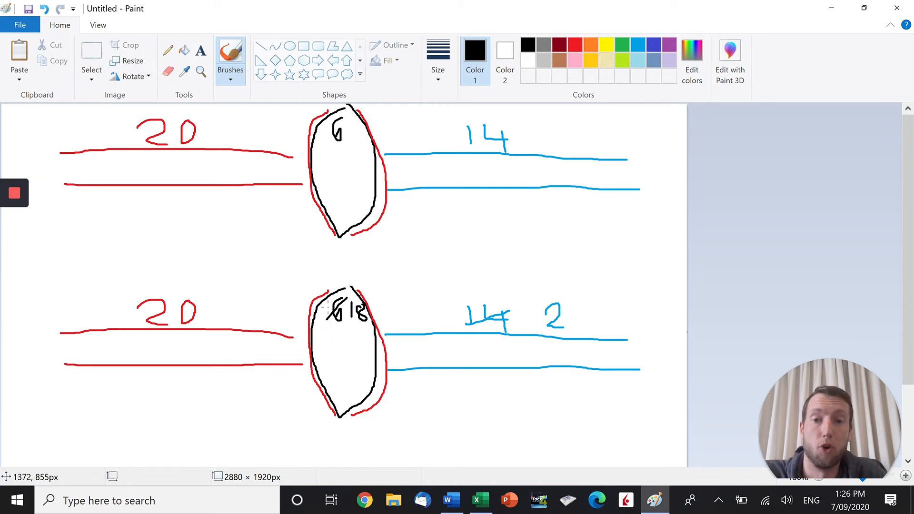
pyautogui.moveTo(577, 312)
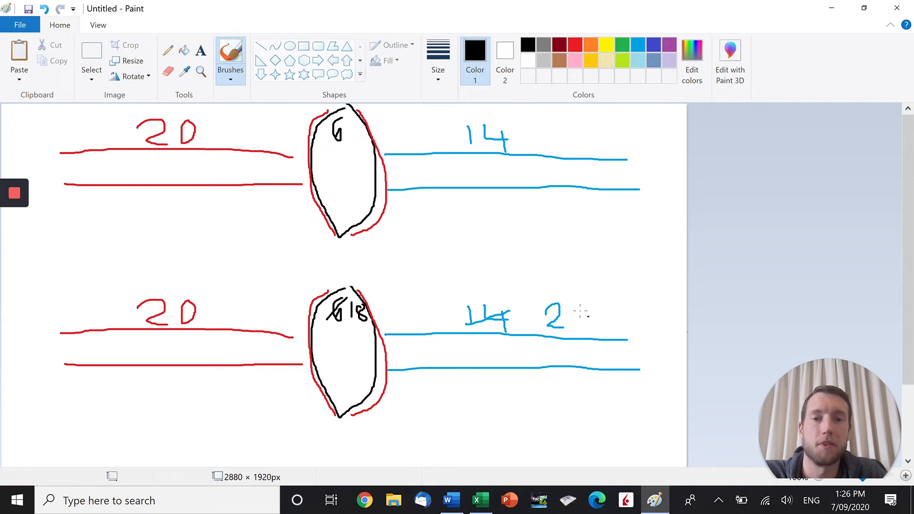
pyautogui.moveTo(269, 114)
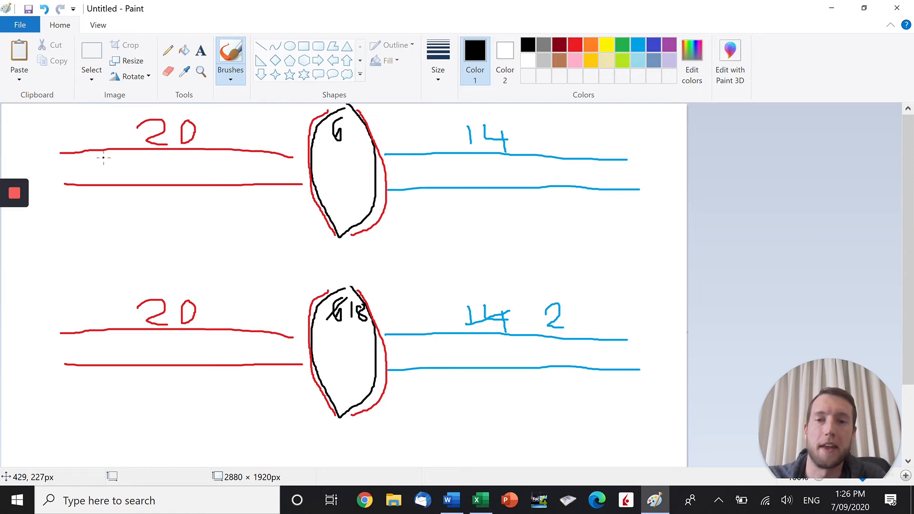
pyautogui.moveTo(316, 241)
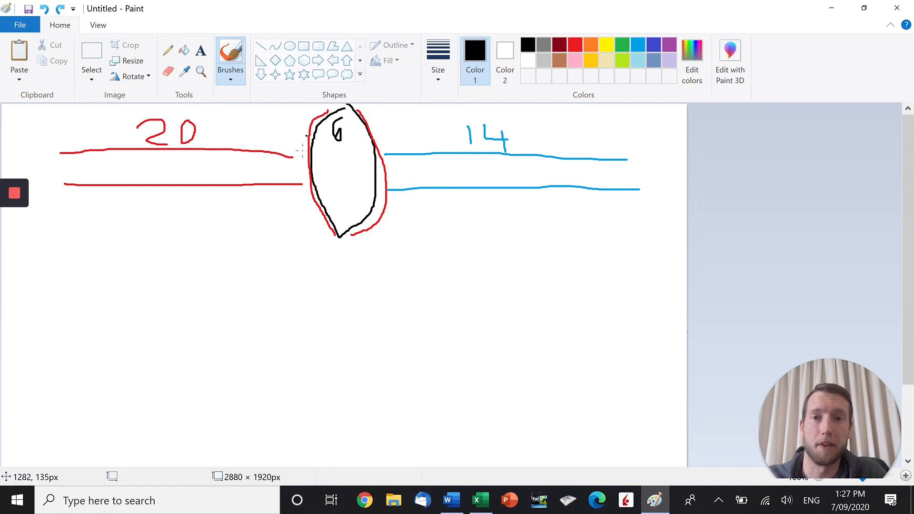
pyautogui.moveTo(382, 178)
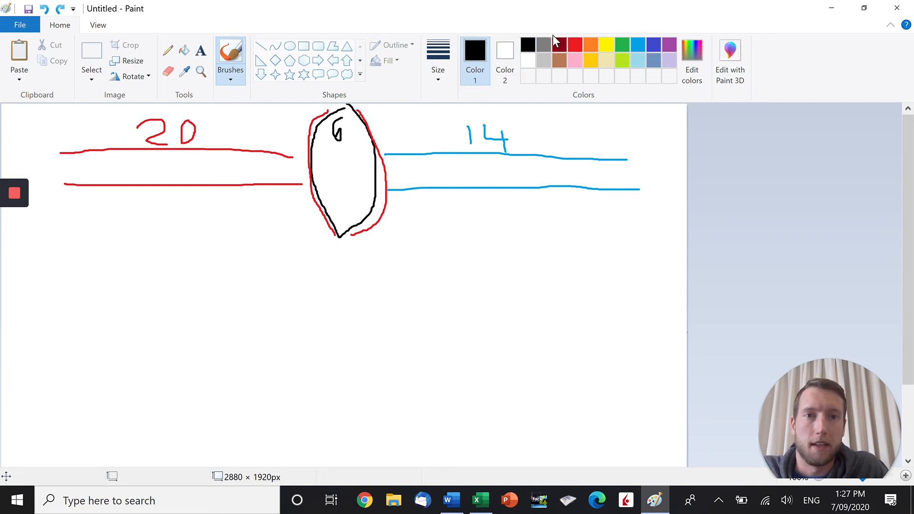
# Add a red stroke and a small green shape inside the muscle oval, returning to black.
pyautogui.click(573, 43)
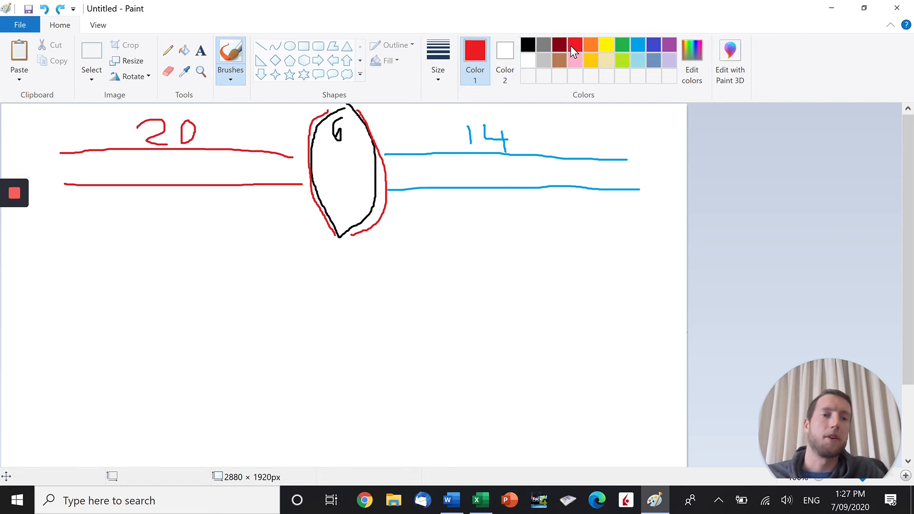
pyautogui.moveTo(324, 127)
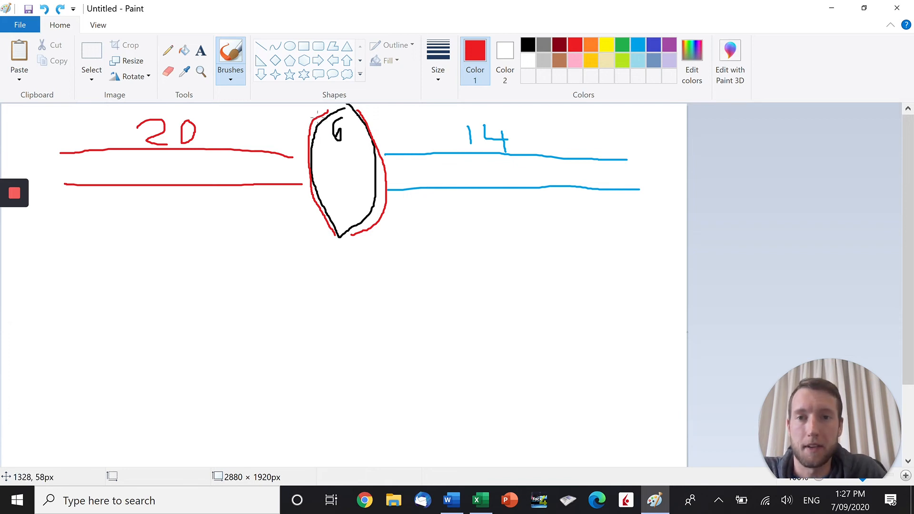
pyautogui.moveTo(305, 125); pyautogui.dragTo(319, 219)
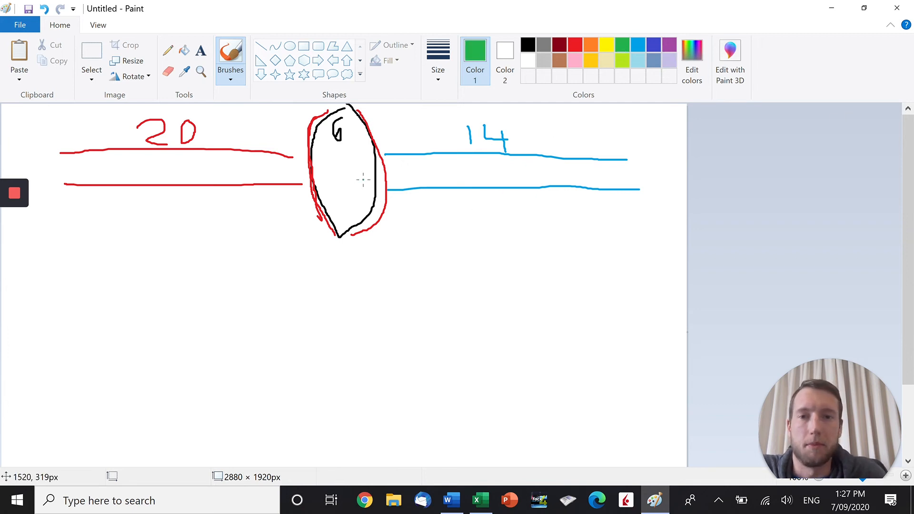
pyautogui.moveTo(352, 187); pyautogui.dragTo(367, 203)
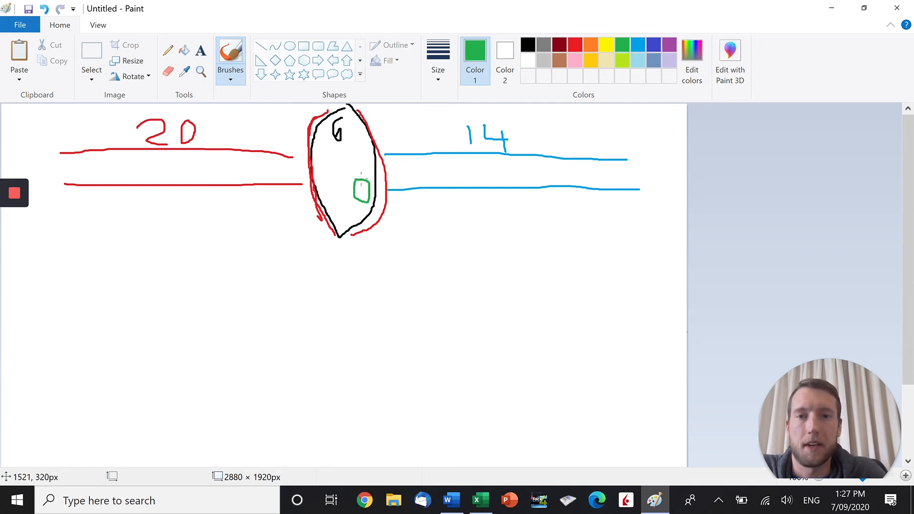
pyautogui.click(526, 43)
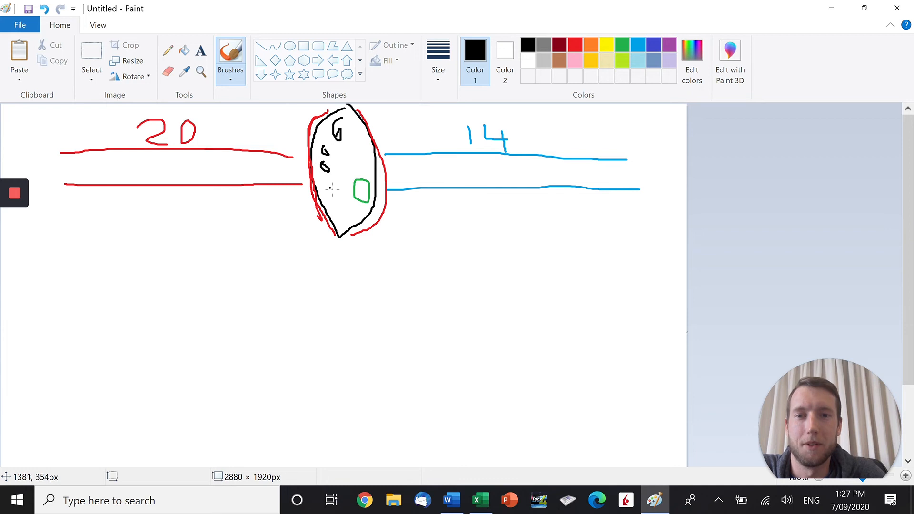
pyautogui.moveTo(242, 135)
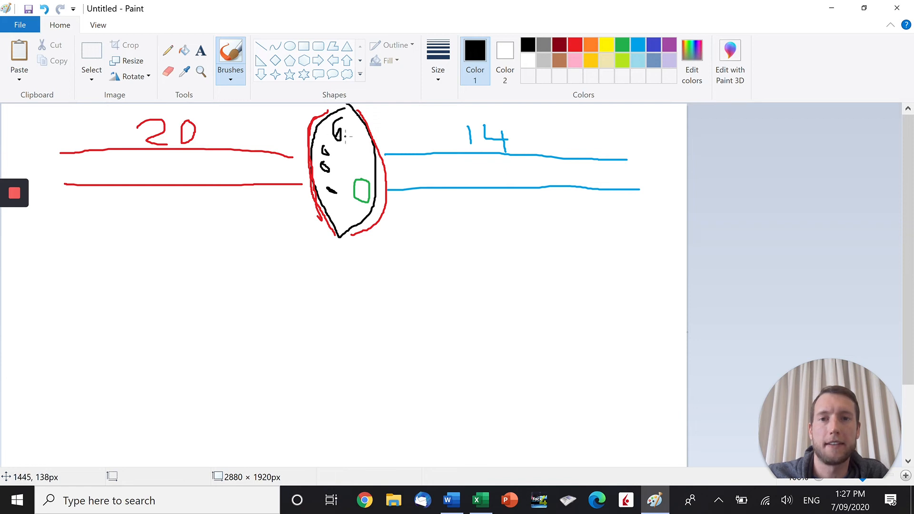
pyautogui.moveTo(360, 190)
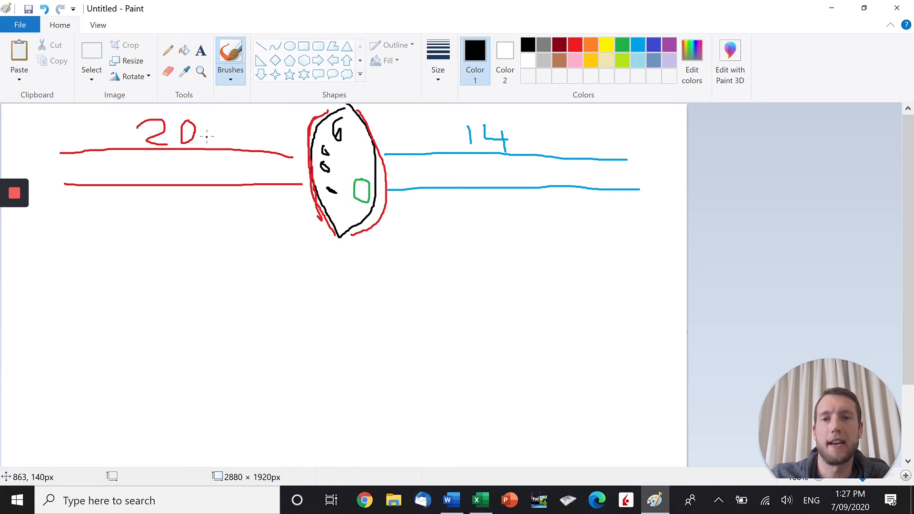
pyautogui.moveTo(394, 121)
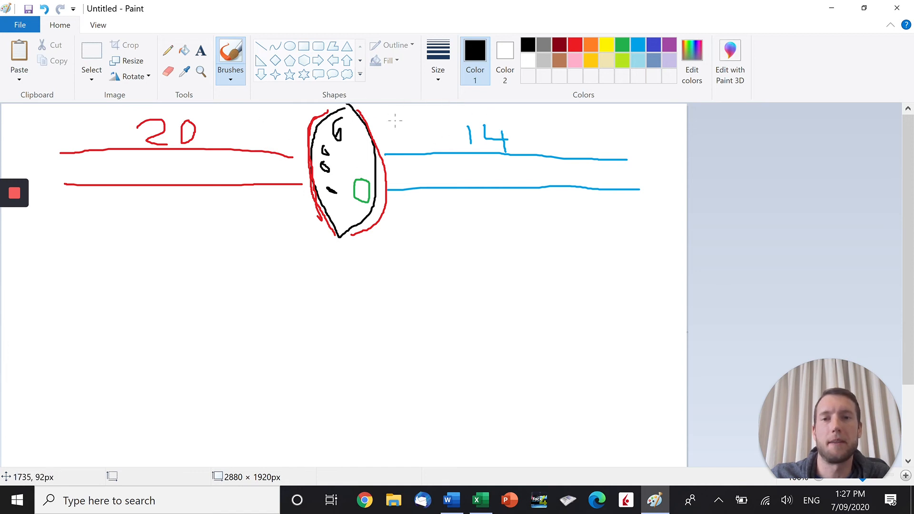
pyautogui.moveTo(436, 113)
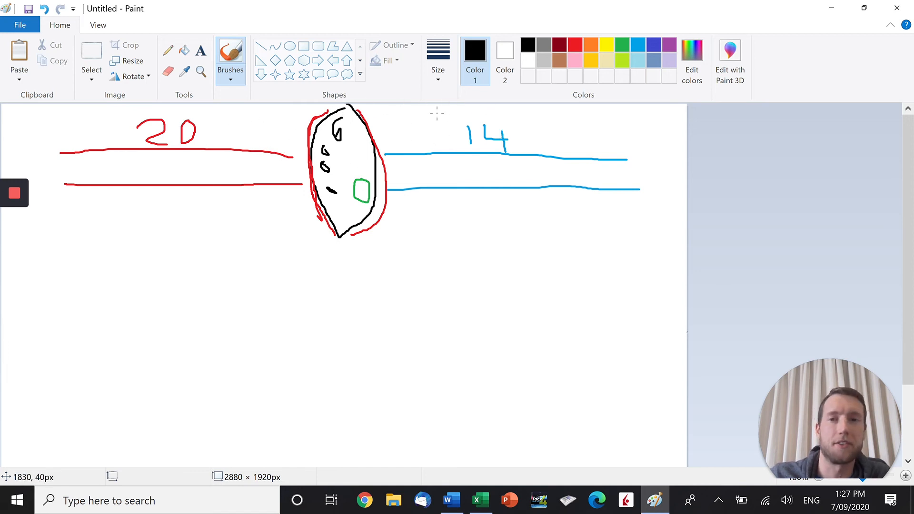
pyautogui.moveTo(346, 121)
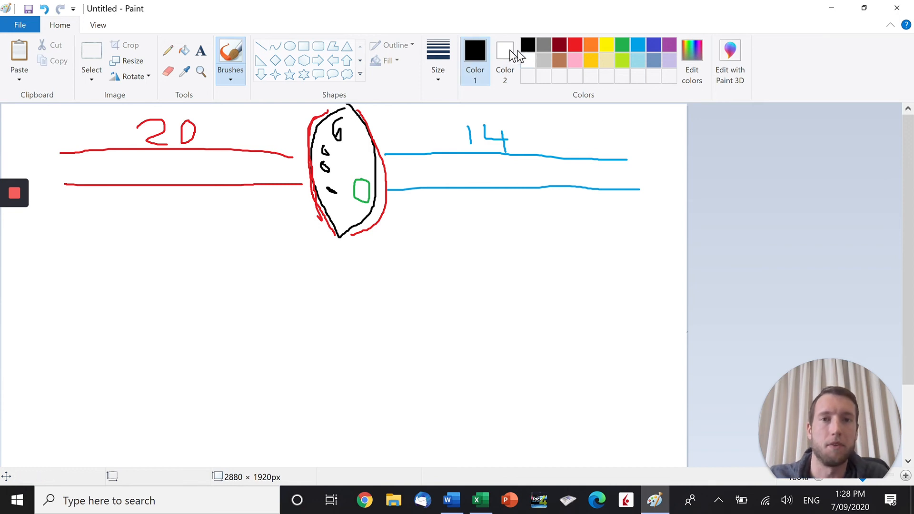
# Trace extra red curves around the muscle oval.
pyautogui.click(575, 44)
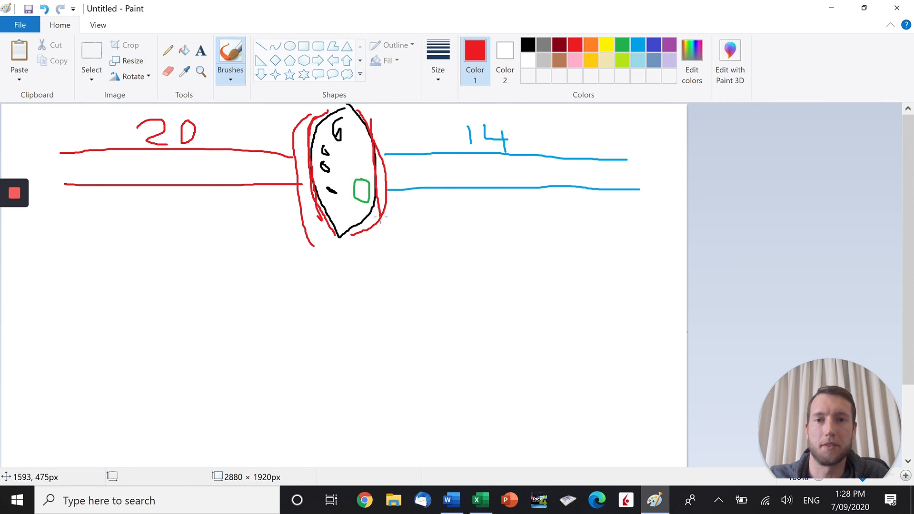
pyautogui.moveTo(365, 120); pyautogui.dragTo(379, 219)
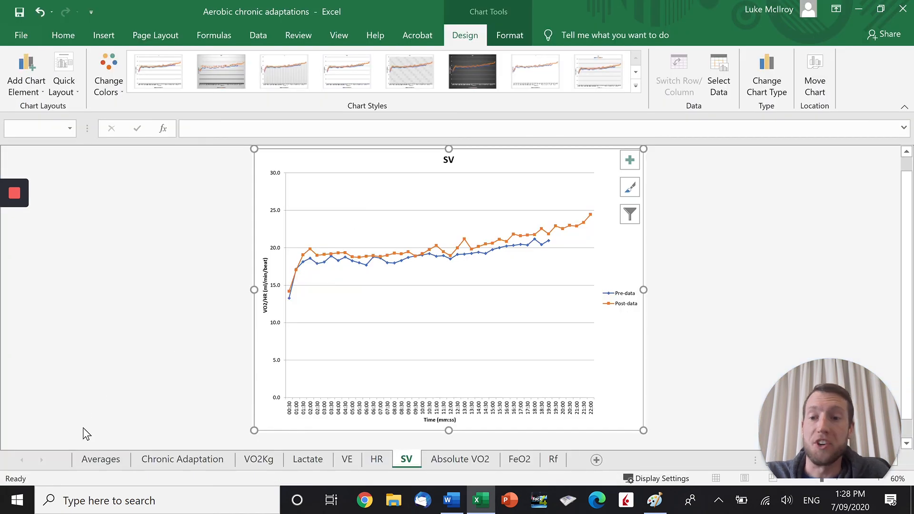
# Pass through the Averages sheet to Chronic Adaptation, scrolled to its final 22:00 row.
pyautogui.click(100, 459)
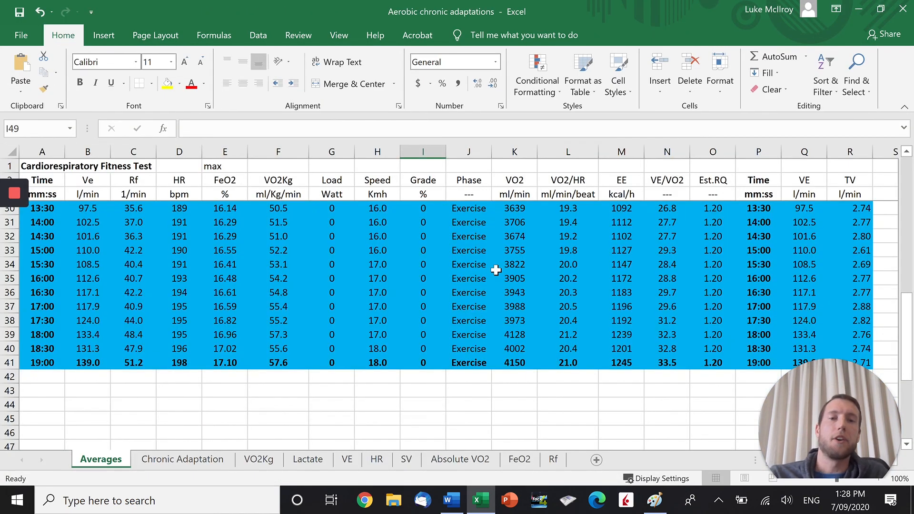
pyautogui.moveTo(385, 377)
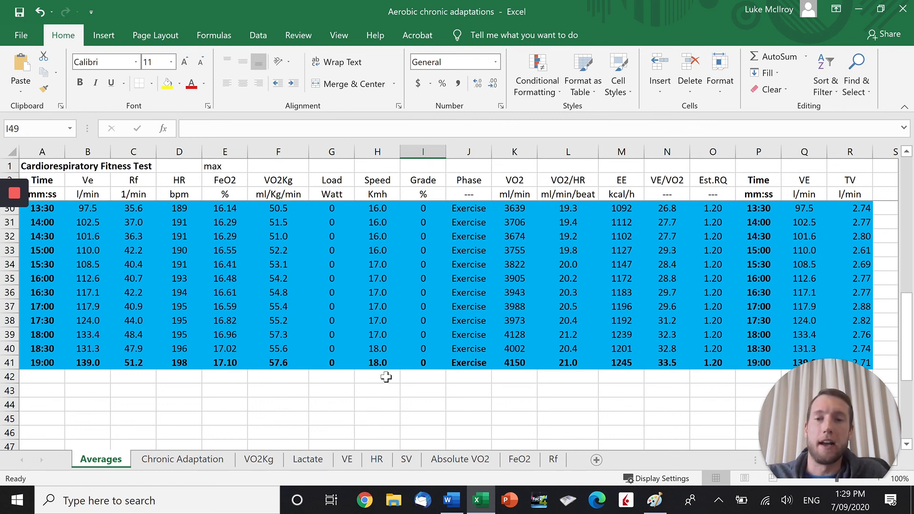
pyautogui.click(182, 459)
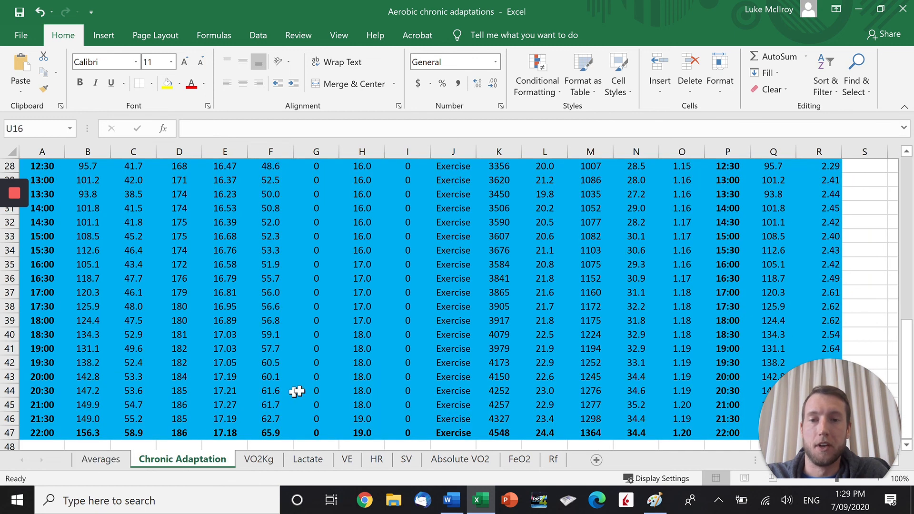
pyautogui.scroll(-3)
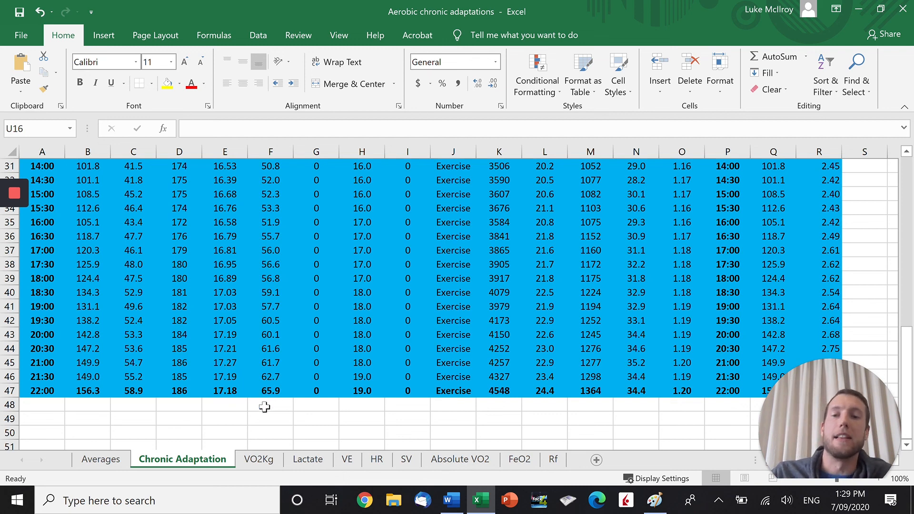
# Show the Lactate sheet with its Lactate and Speed pre- vs post-training chart.
pyautogui.click(308, 459)
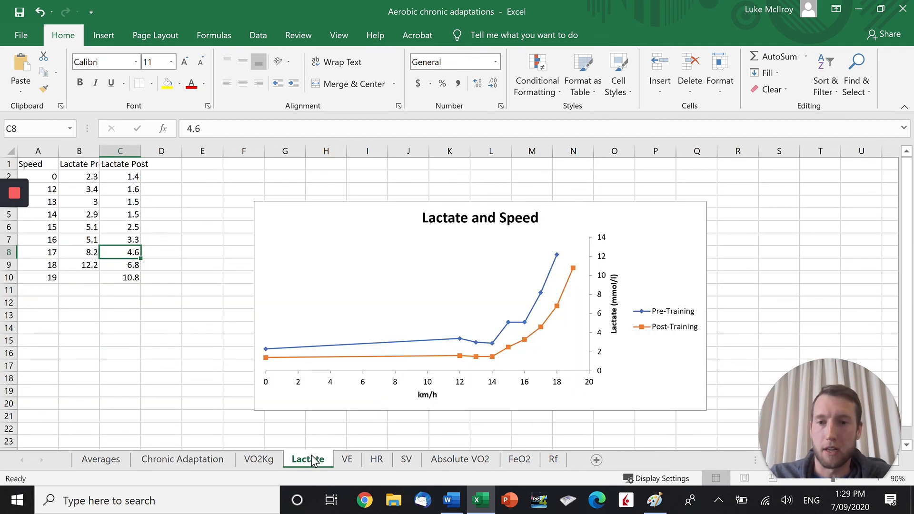
pyautogui.moveTo(491, 349)
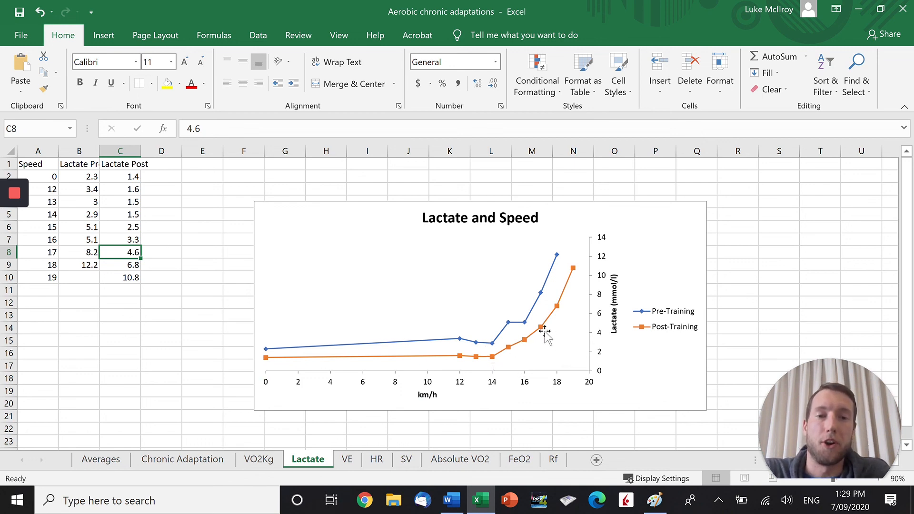
pyautogui.moveTo(523, 323)
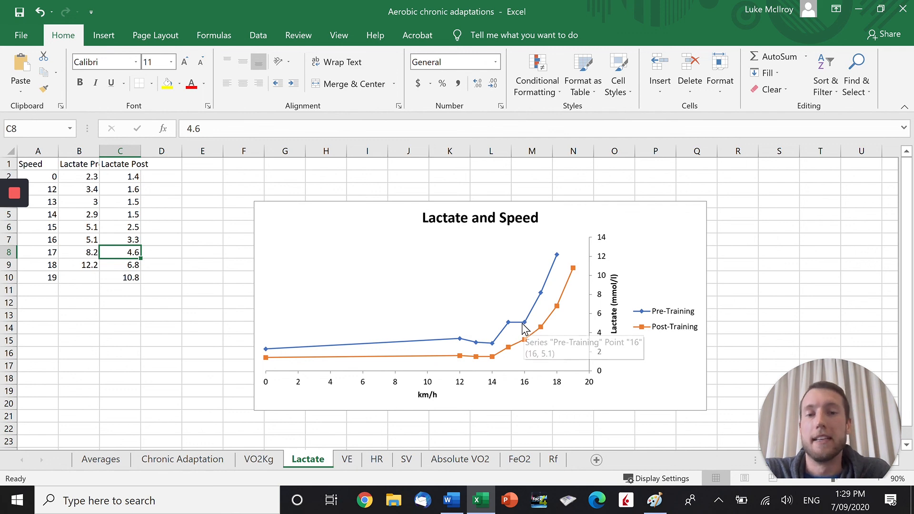
pyautogui.moveTo(551, 327)
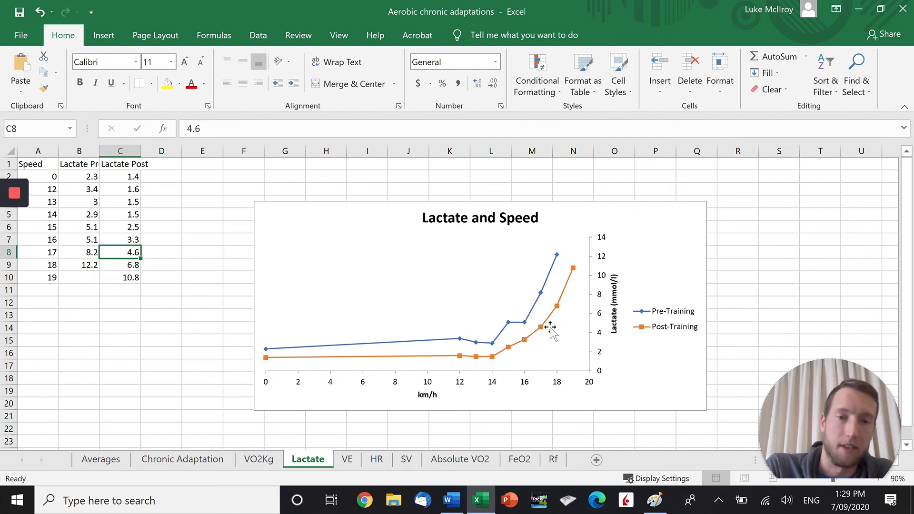
pyautogui.moveTo(548, 326)
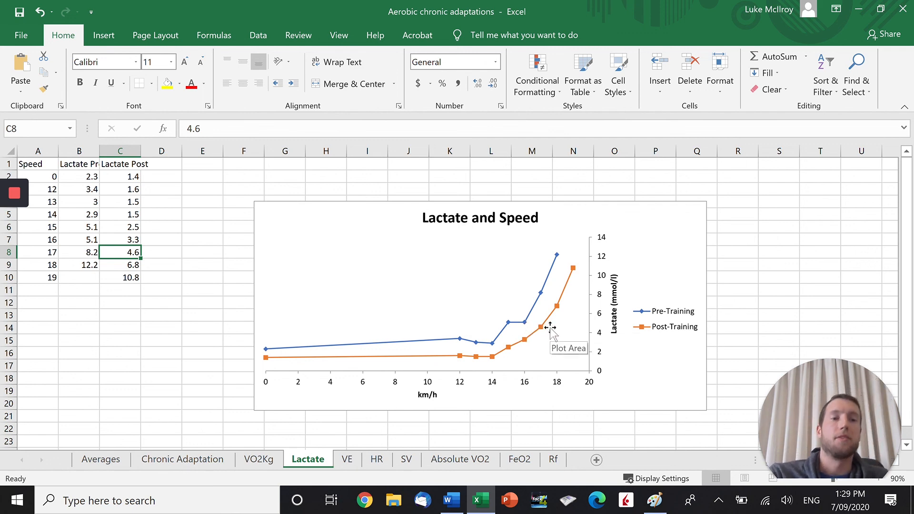